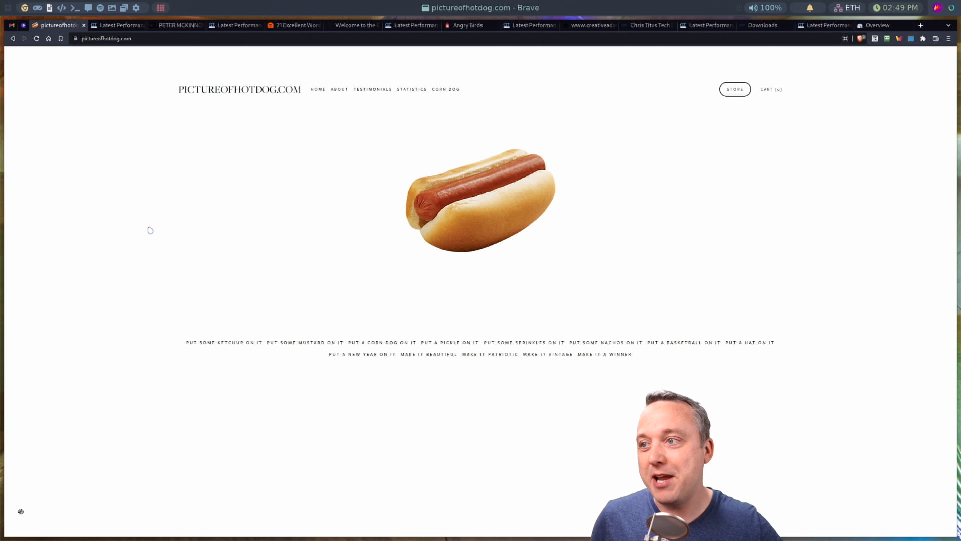
{"action": "mouse_move", "coordinate": [460, 76]}
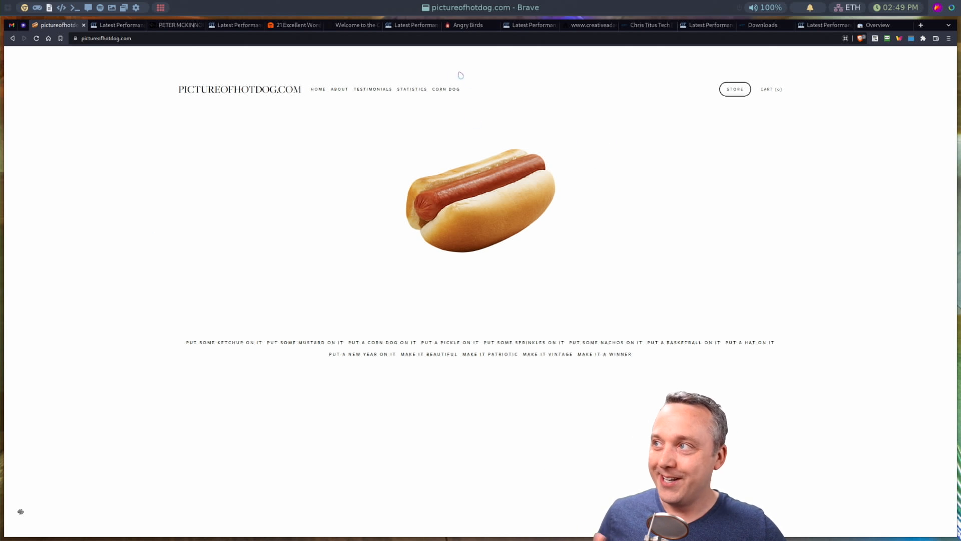
Open pictureofhotdog.com's corn dog apology page from the CORN DOG navigation link.
{"action": "left_click", "coordinate": [382, 342]}
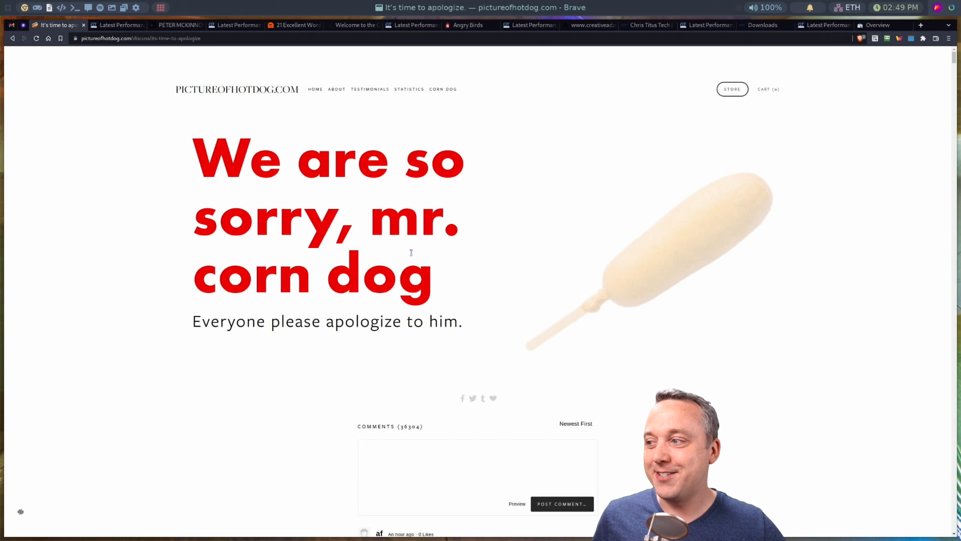
{"action": "mouse_move", "coordinate": [311, 190]}
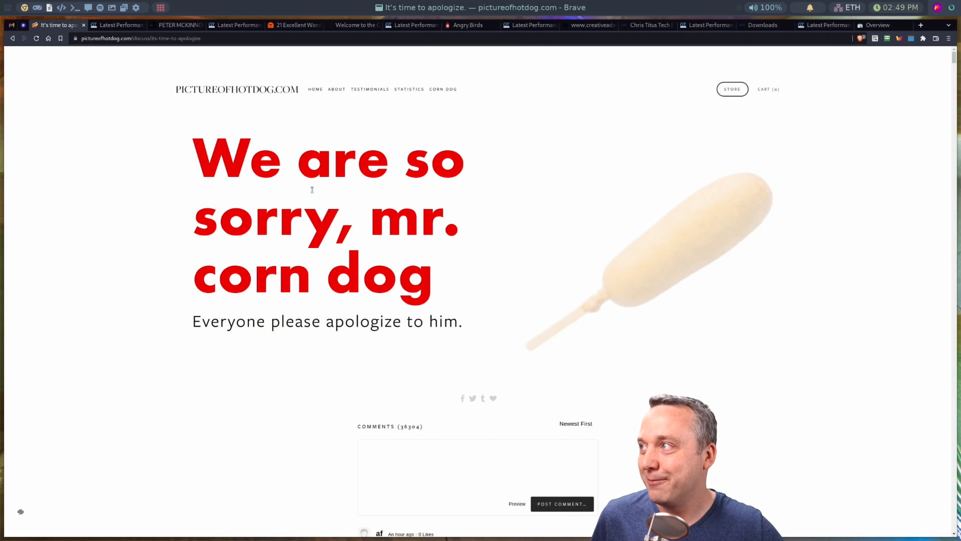
{"action": "mouse_move", "coordinate": [268, 126]}
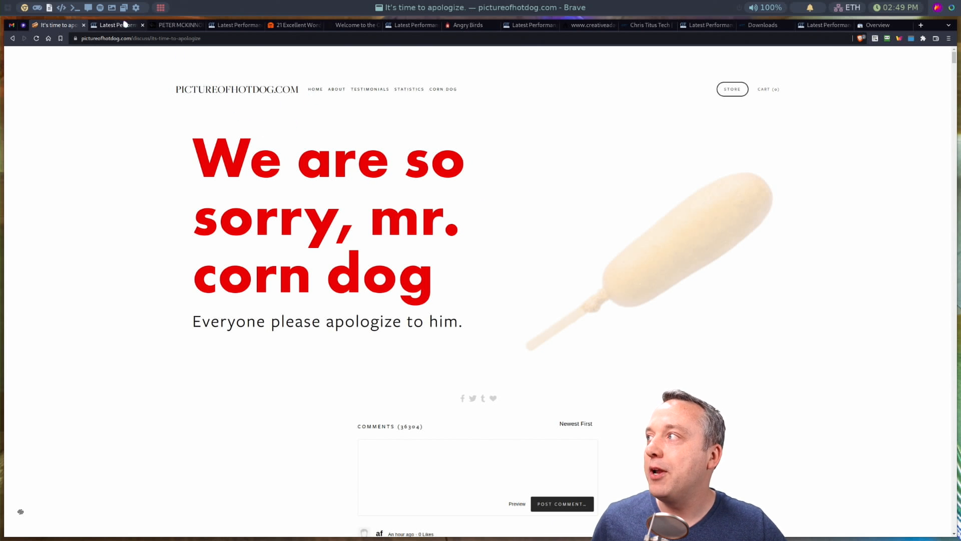
Switch to pictureofhotdog.com's GTmetrix report showing grade A with 95% performance and structure.
{"action": "left_click", "coordinate": [116, 25]}
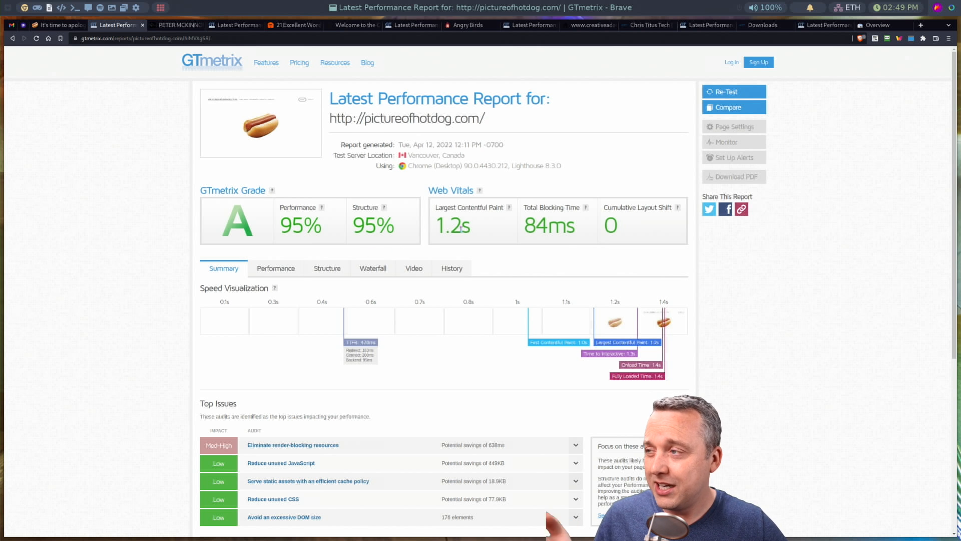
{"action": "mouse_move", "coordinate": [692, 333]}
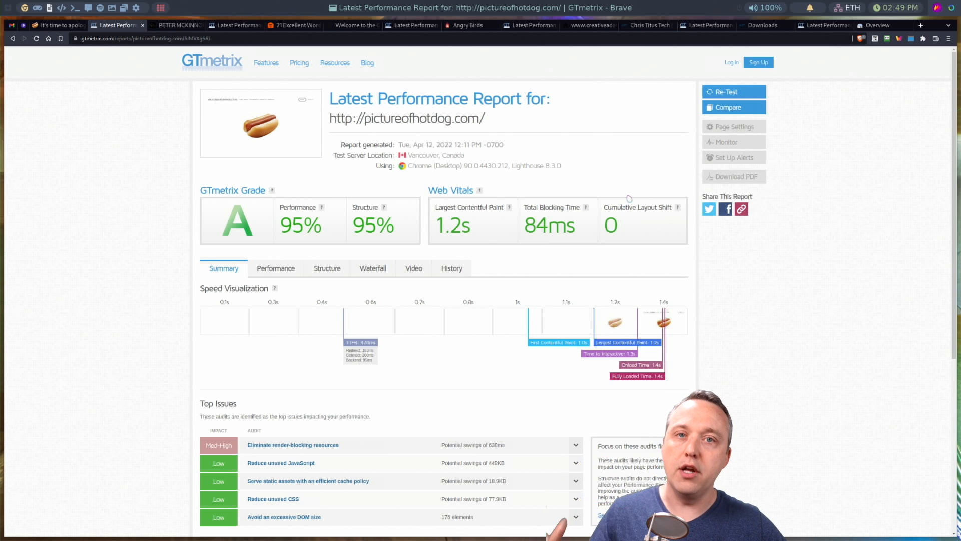
{"action": "mouse_move", "coordinate": [622, 197]}
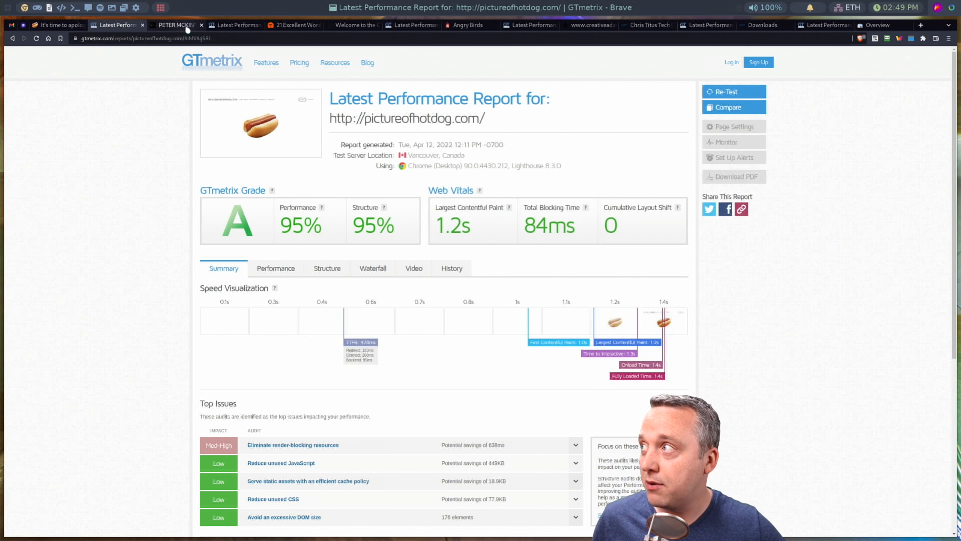
Visit petermckinnon.com and check its GTmetrix report: grade B, 86% performance, 83% structure.
{"action": "left_click", "coordinate": [174, 25]}
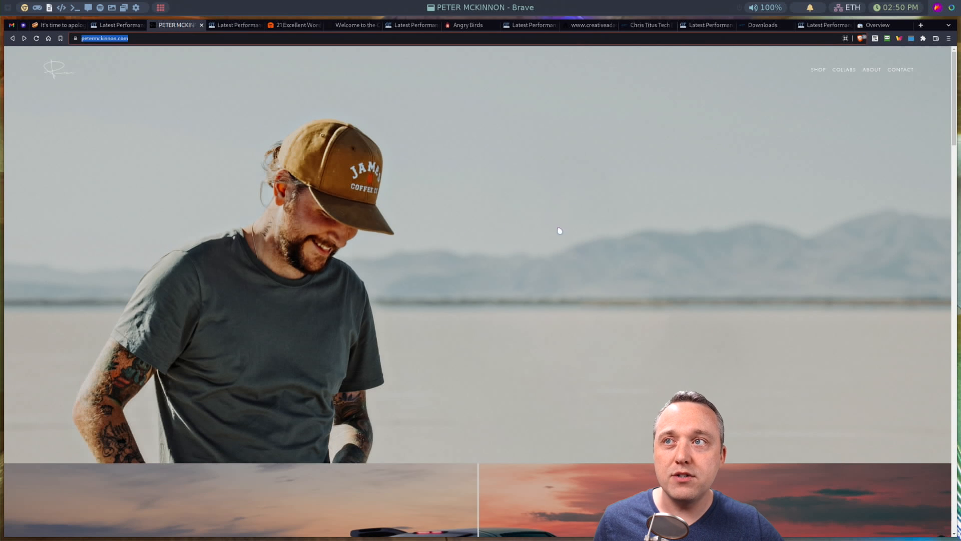
{"action": "left_click", "coordinate": [818, 69]}
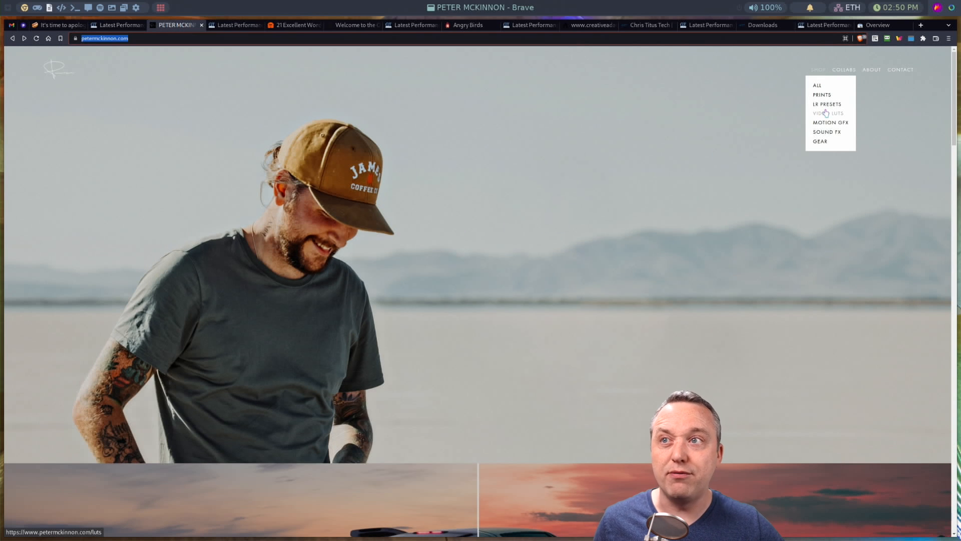
{"action": "mouse_move", "coordinate": [831, 122]}
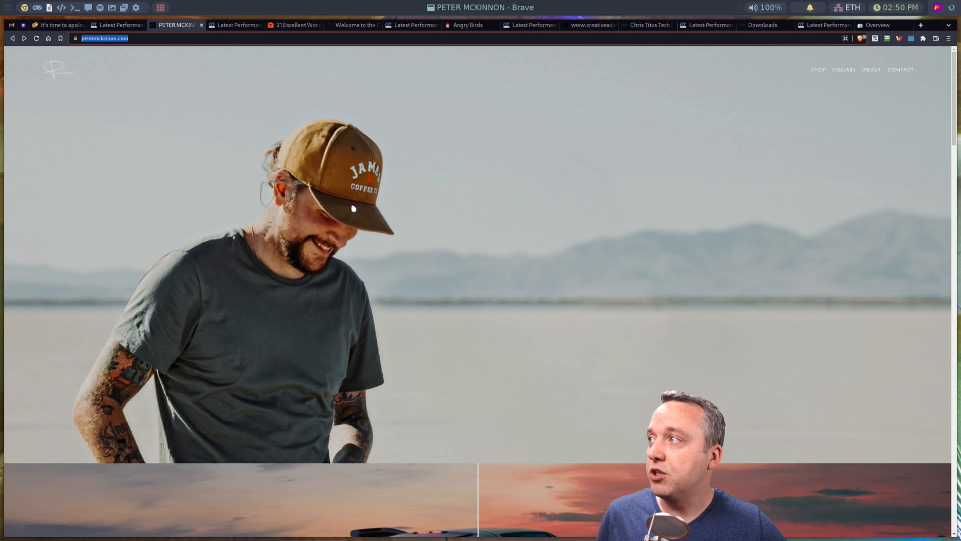
{"action": "left_click", "coordinate": [234, 25]}
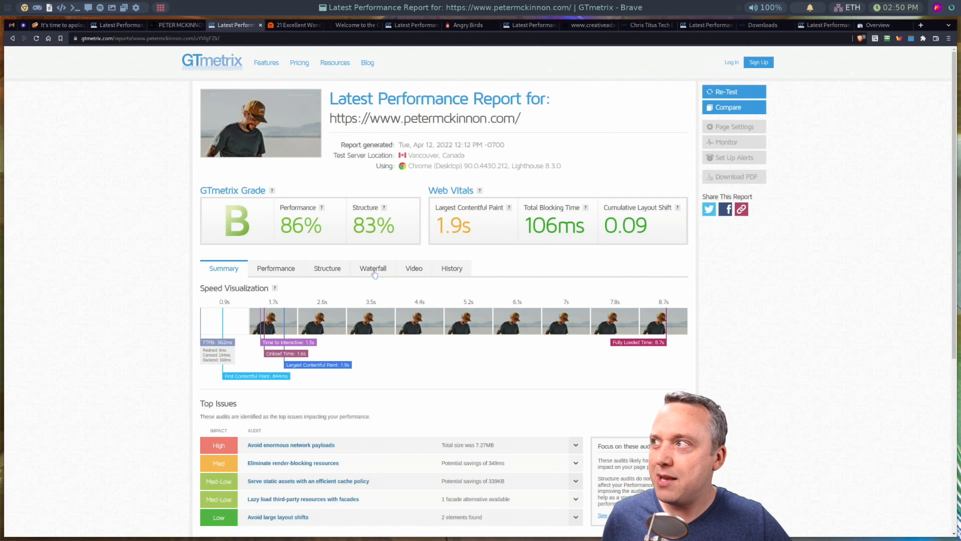
Return to the petermckinnon.com homepage and scroll through it.
{"action": "left_click", "coordinate": [177, 25]}
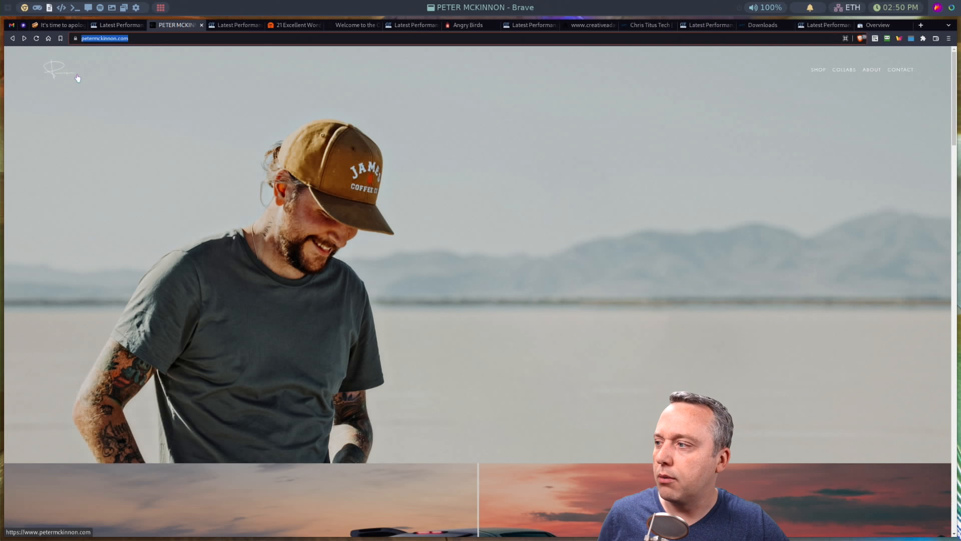
{"action": "scroll", "scroll_direction": "down", "scroll_amount": 3}
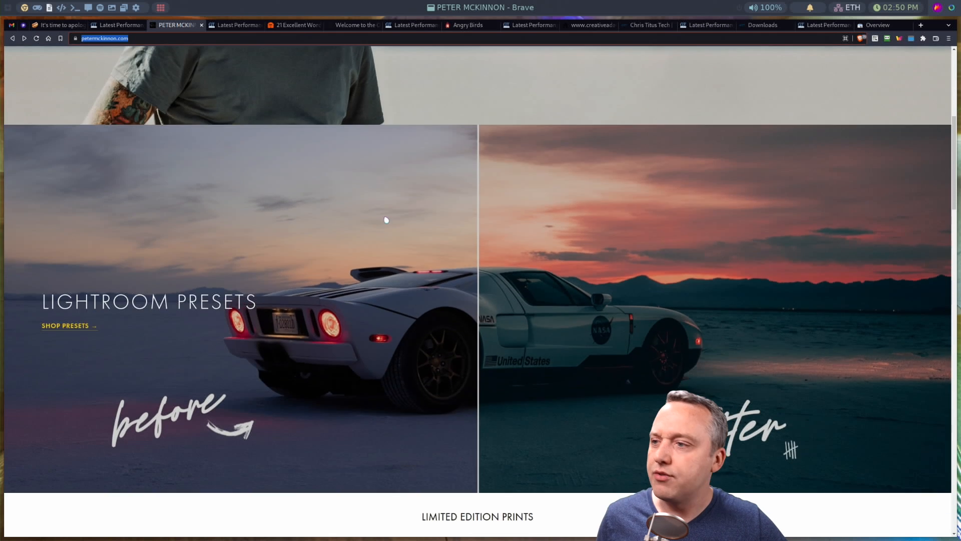
{"action": "scroll", "scroll_direction": "down", "scroll_amount": 3}
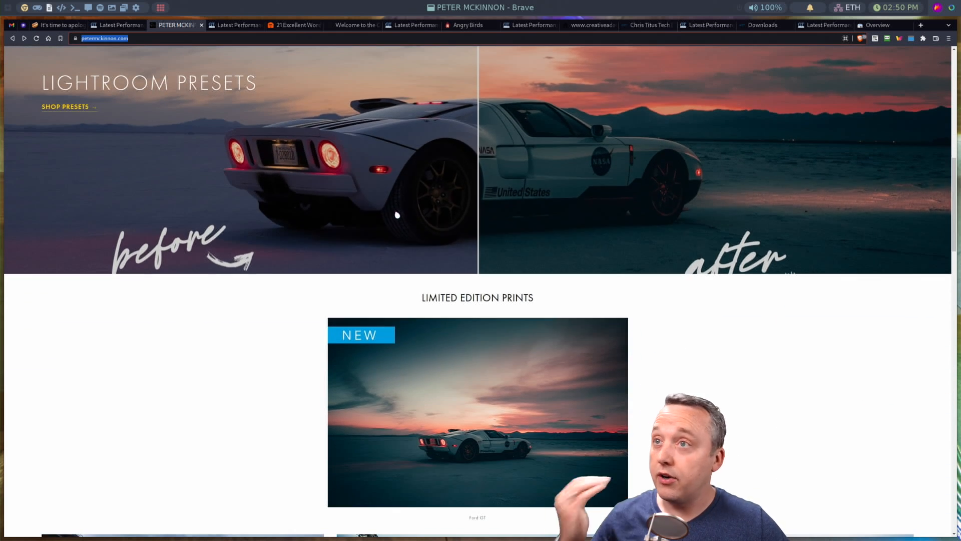
{"action": "scroll", "scroll_direction": "down", "scroll_amount": 3}
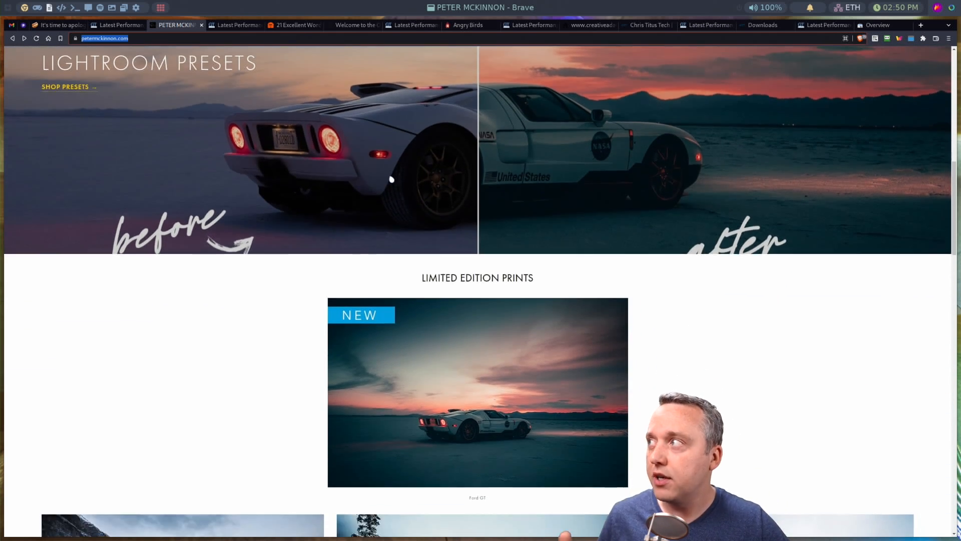
{"action": "scroll", "scroll_direction": "down", "scroll_amount": 3}
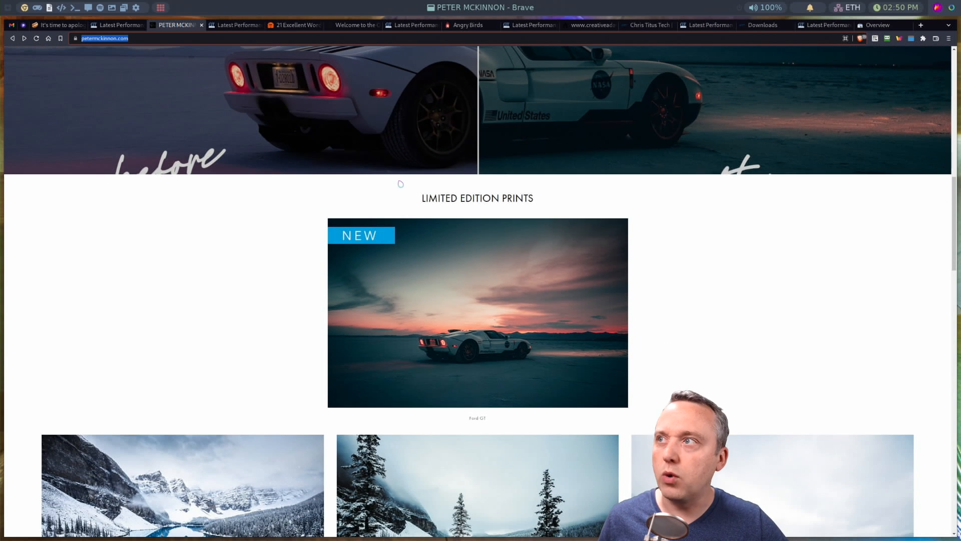
{"action": "scroll", "scroll_direction": "up", "scroll_amount": 3}
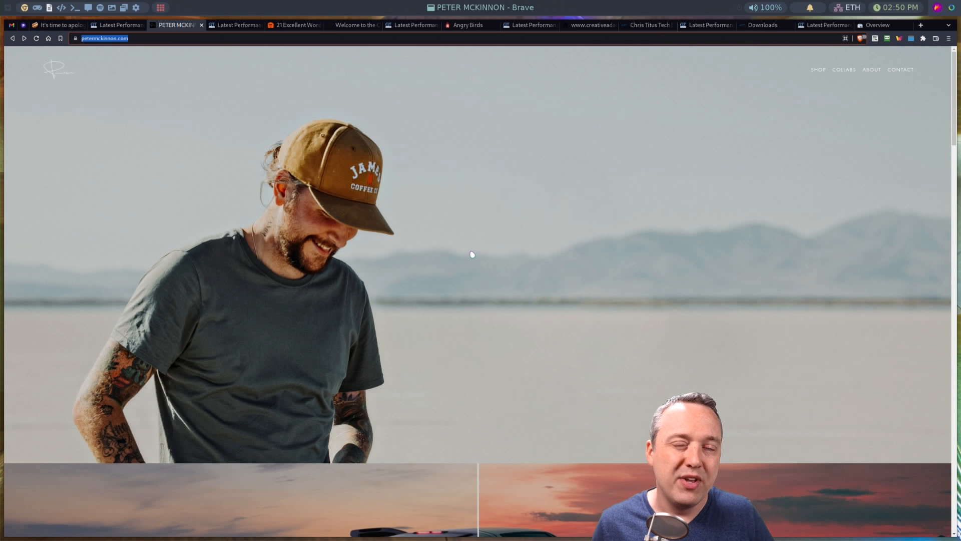
{"action": "mouse_move", "coordinate": [331, 100]}
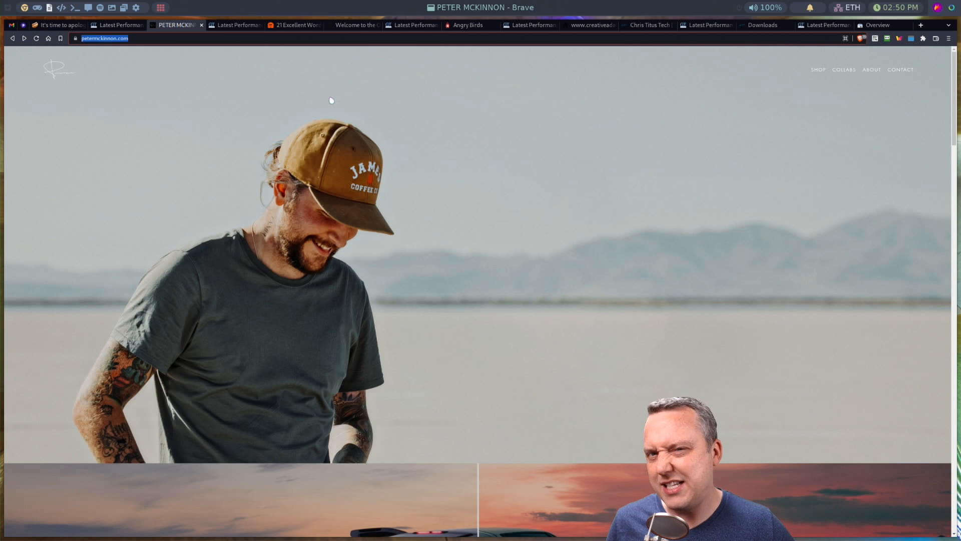
Reopen petermckinnon.com's GTmetrix report to see top issues like enormous network payloads.
{"action": "left_click", "coordinate": [235, 25]}
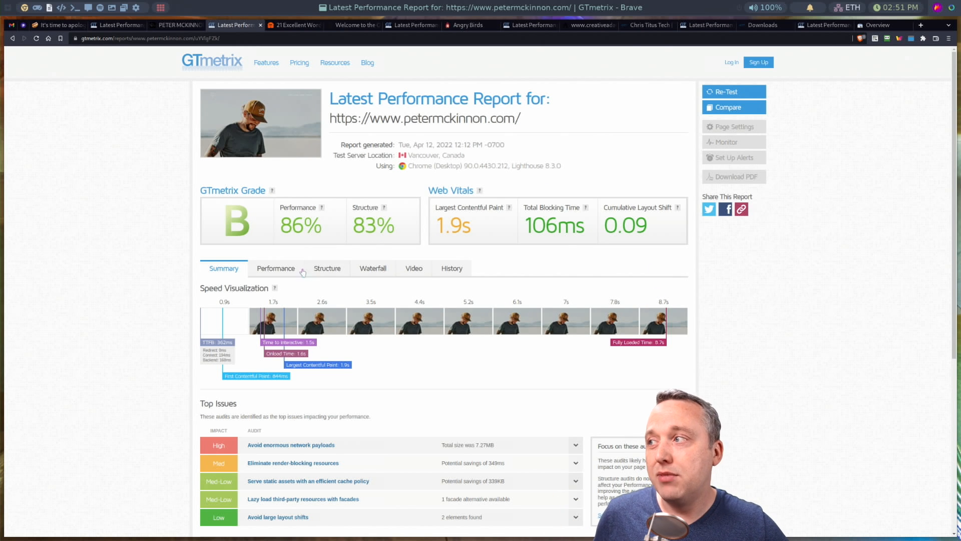
{"action": "mouse_move", "coordinate": [656, 352]}
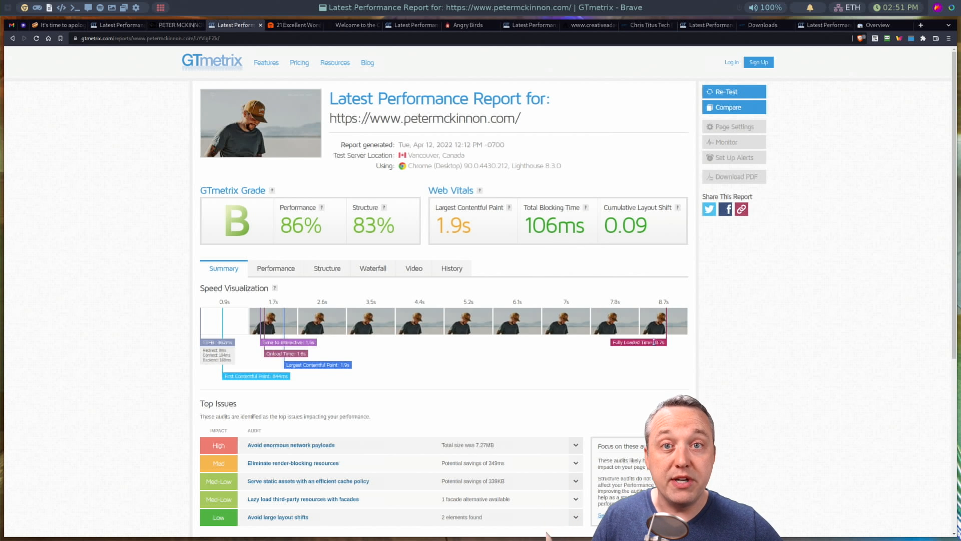
Open the WPBeginner '21 Excellent WordPress' article and scroll to the Obama Foundation entry.
{"action": "left_click", "coordinate": [292, 25]}
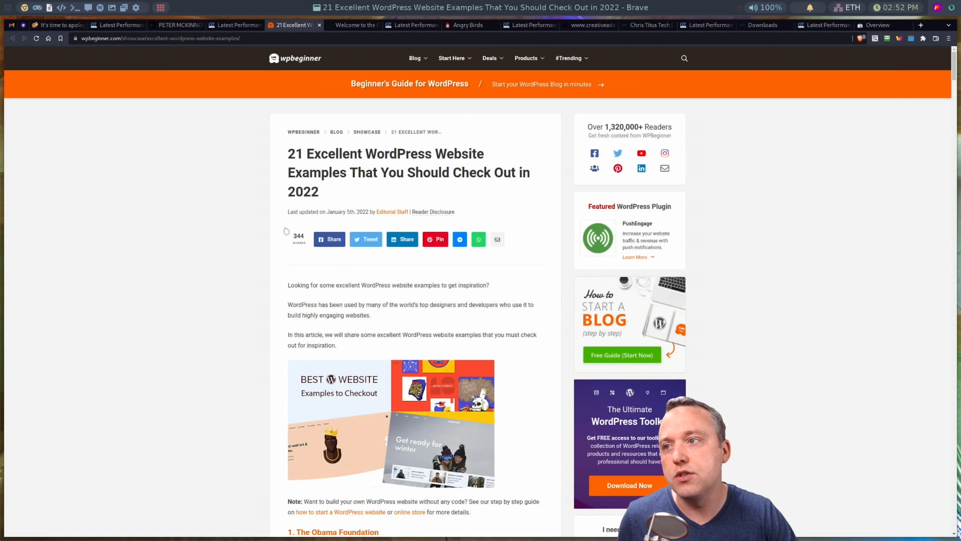
{"action": "scroll", "scroll_direction": "down", "scroll_amount": 3}
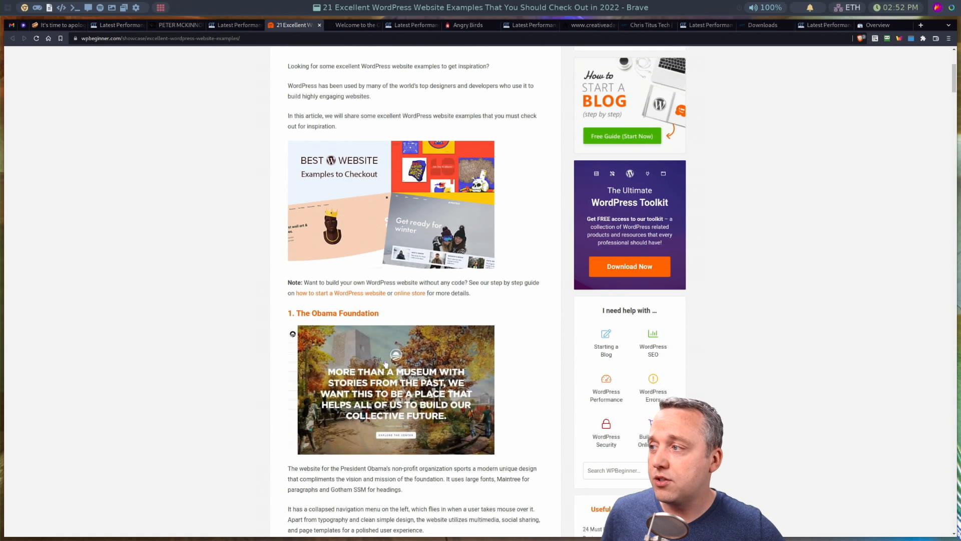
{"action": "mouse_move", "coordinate": [401, 336]}
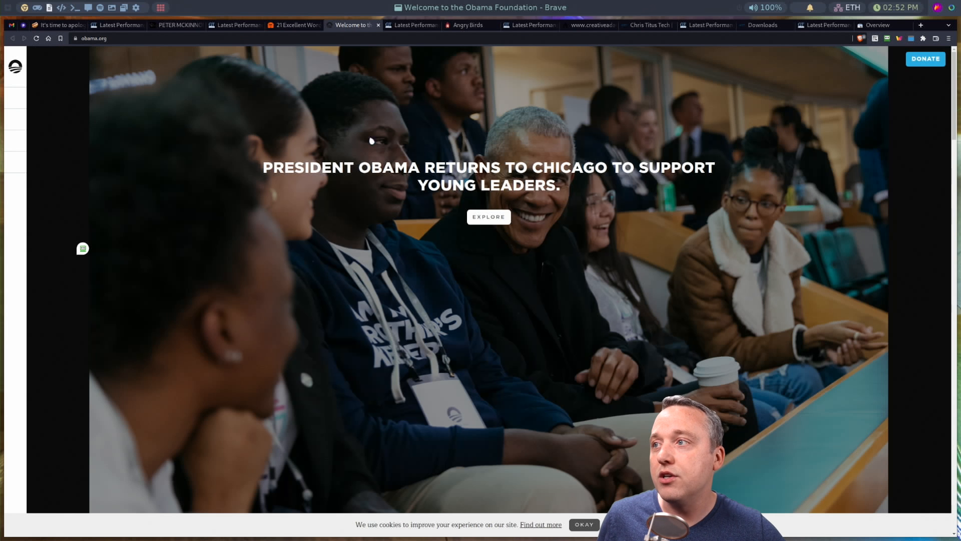
{"action": "mouse_move", "coordinate": [458, 245]}
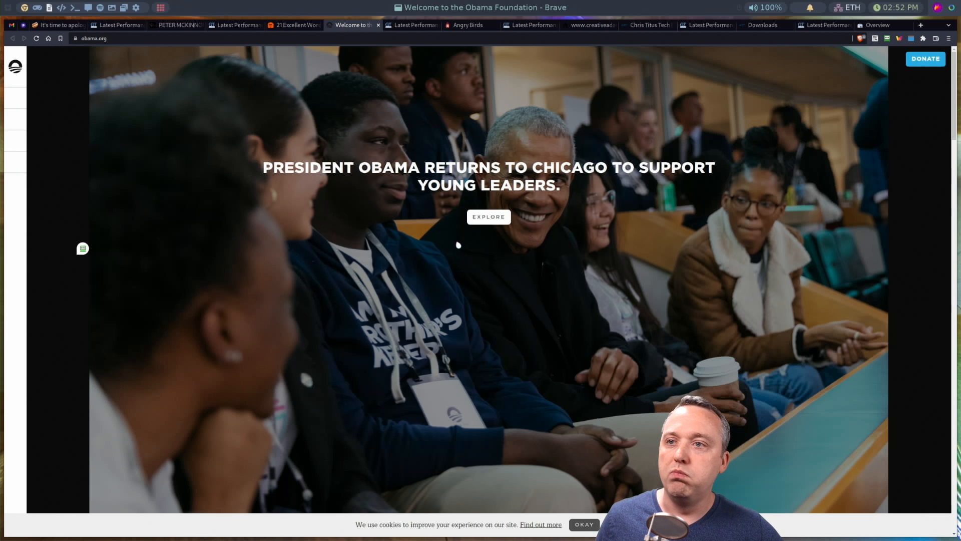
Try obama.org/admin, then reach the /wp-admin page reporting WordPress admin is disabled.
{"action": "left_click", "coordinate": [15, 66]}
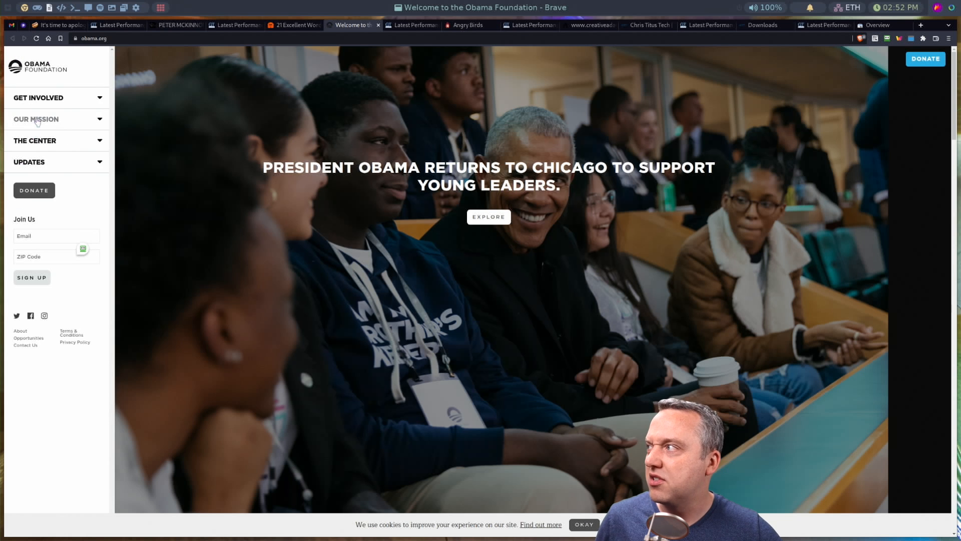
{"action": "left_click", "coordinate": [92, 38]}
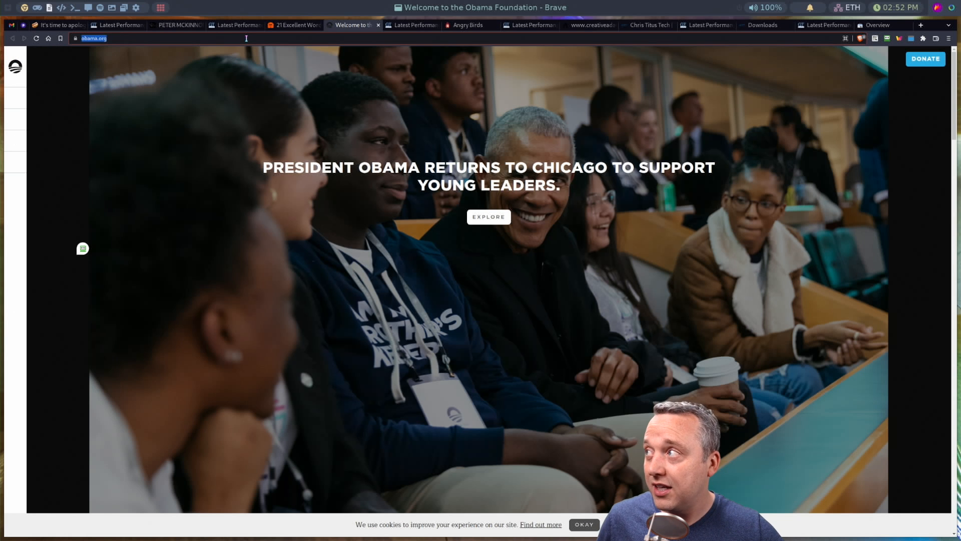
{"action": "type", "text": "https://www.obama.org/adm"}
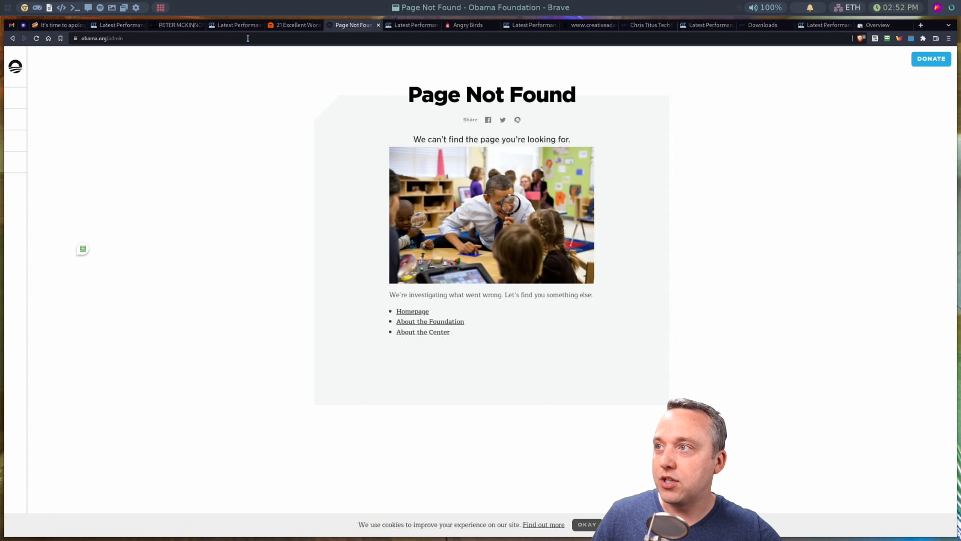
{"action": "left_click", "coordinate": [101, 38]}
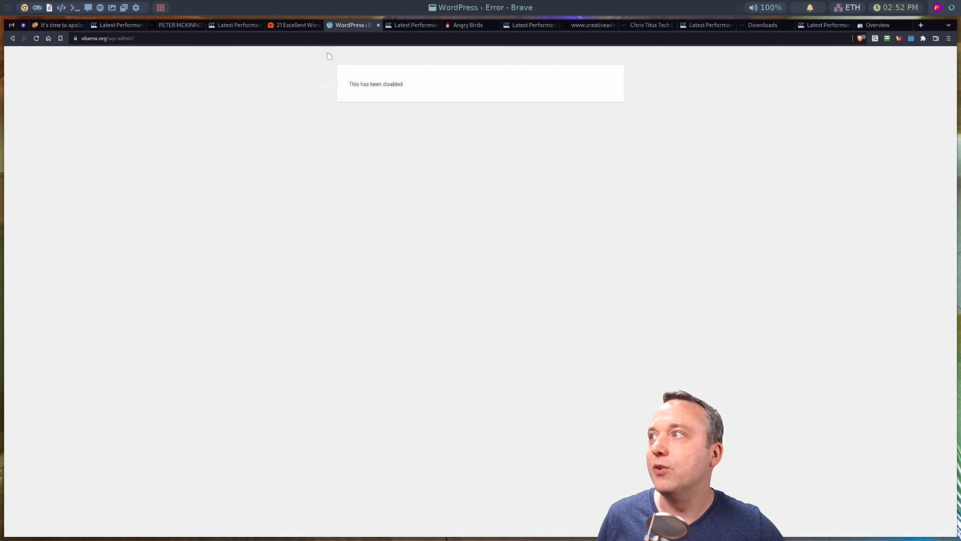
{"action": "mouse_move", "coordinate": [352, 25]}
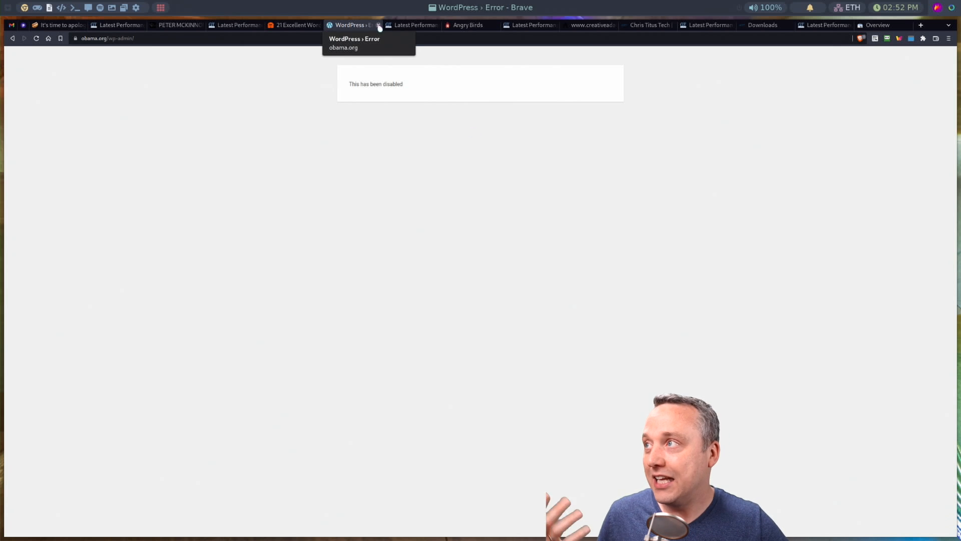
View obama.org's GTmetrix report: grade B, 86% performance, 79% structure.
{"action": "left_click", "coordinate": [352, 25]}
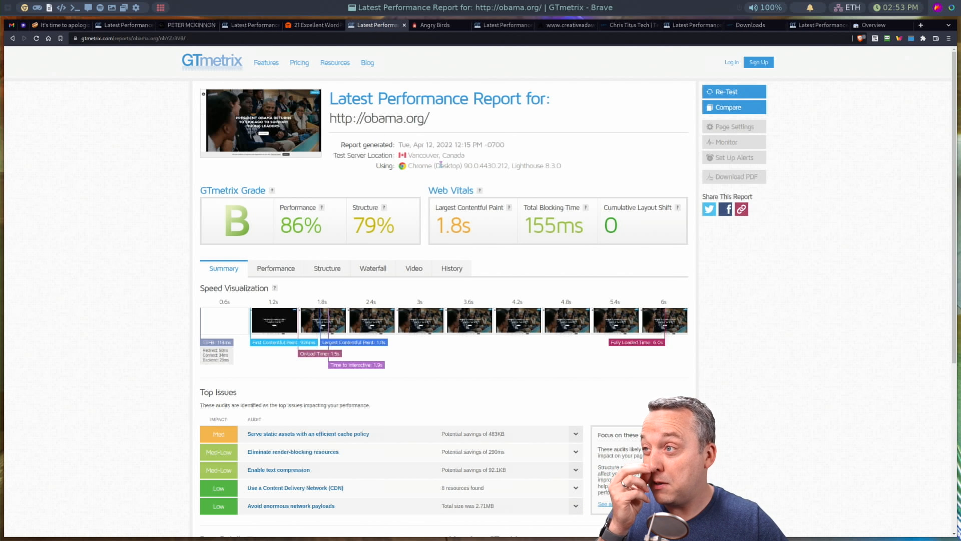
{"action": "mouse_move", "coordinate": [555, 256]}
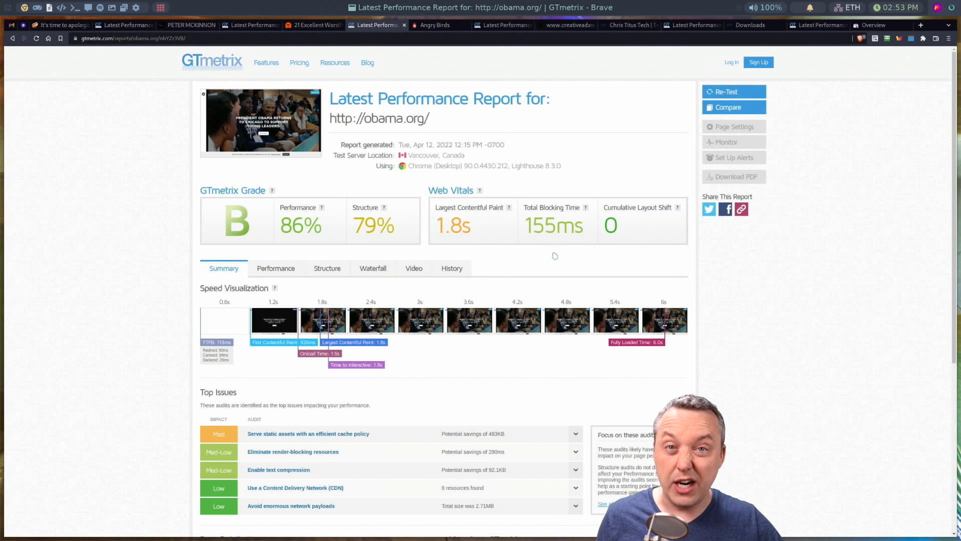
{"action": "mouse_move", "coordinate": [532, 355]}
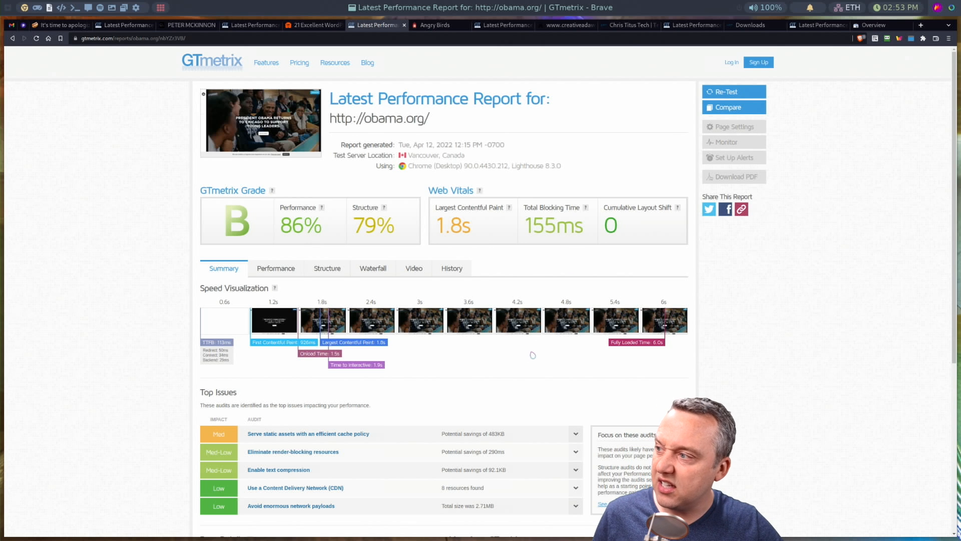
{"action": "mouse_move", "coordinate": [427, 376]}
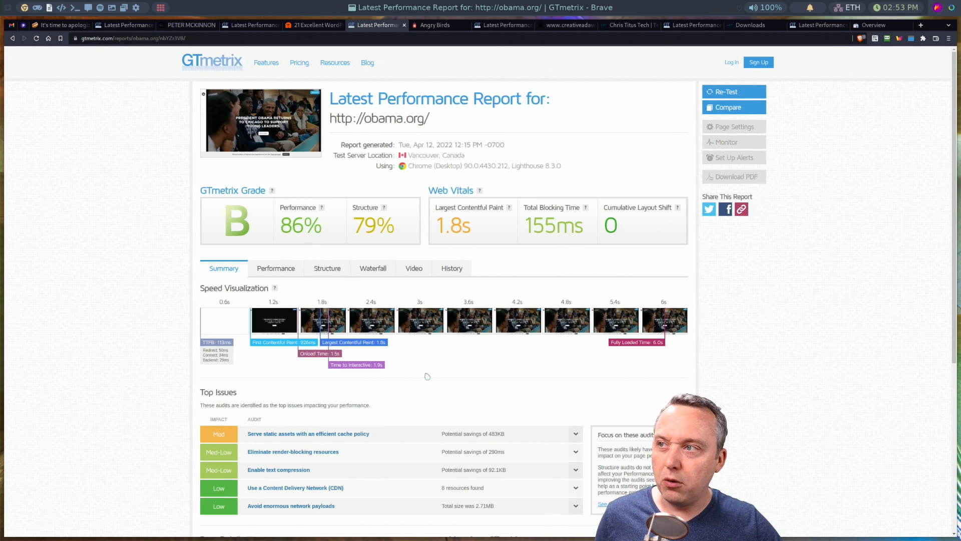
{"action": "mouse_move", "coordinate": [460, 345]}
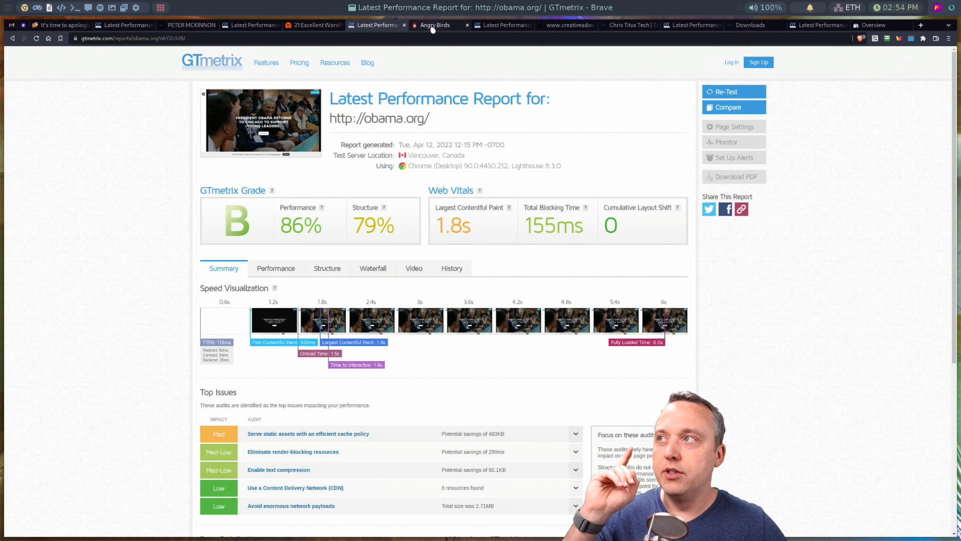
Visit the Angry Birds site, then its GTmetrix report graded C with 69% performance and 75% structure.
{"action": "left_click", "coordinate": [434, 25]}
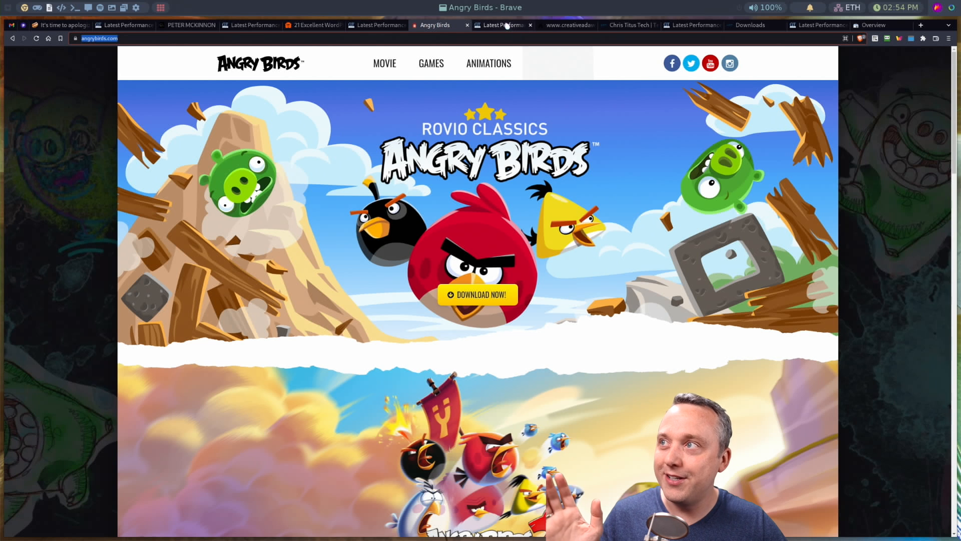
{"action": "mouse_move", "coordinate": [502, 25]}
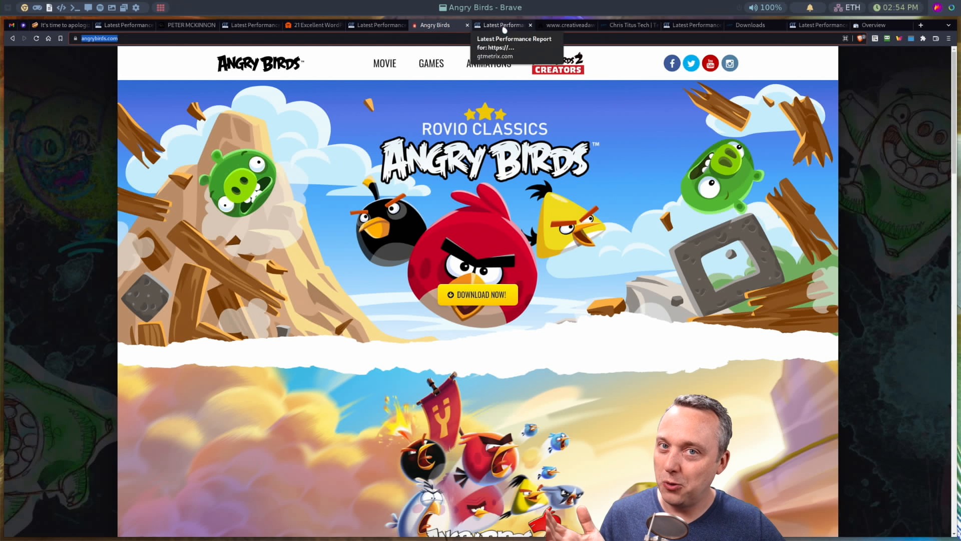
{"action": "left_click", "coordinate": [502, 25]}
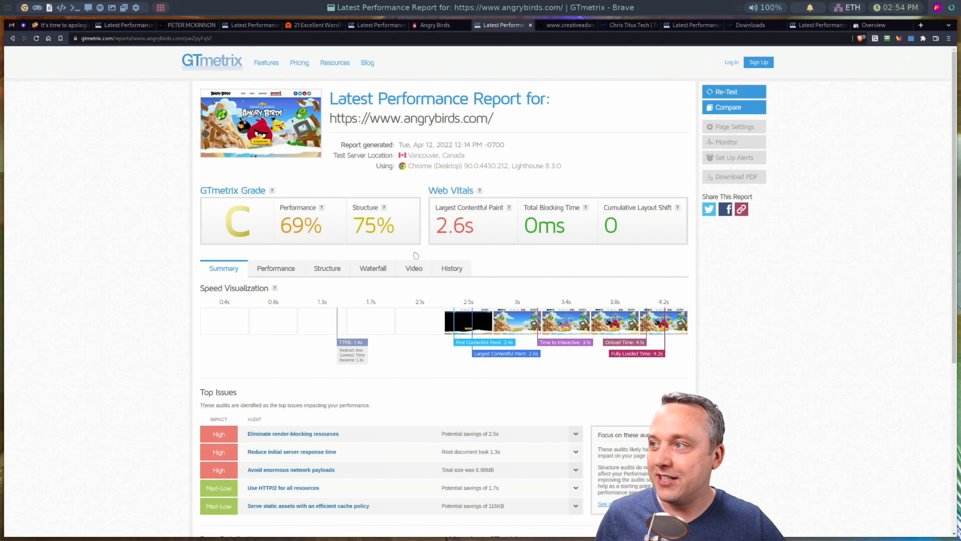
{"action": "mouse_move", "coordinate": [492, 187]}
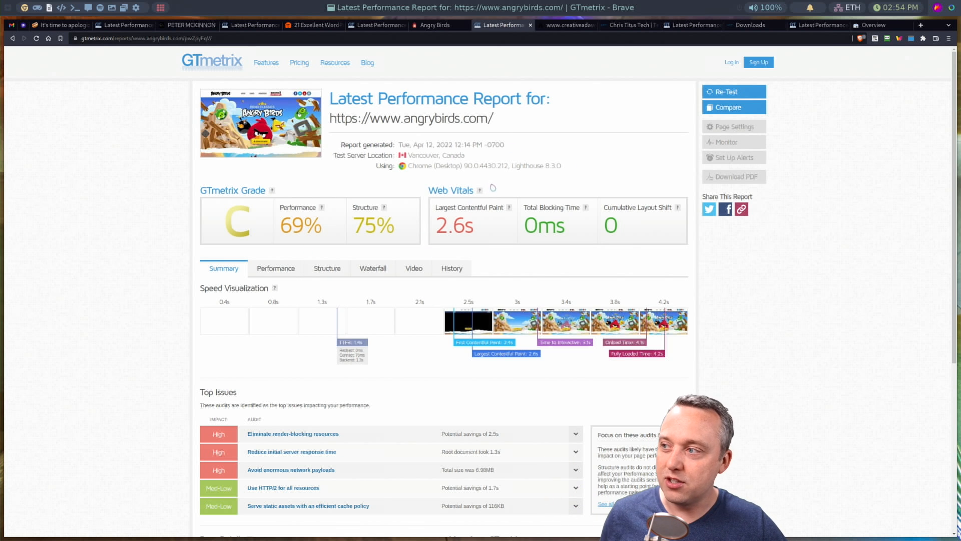
{"action": "mouse_move", "coordinate": [484, 295]}
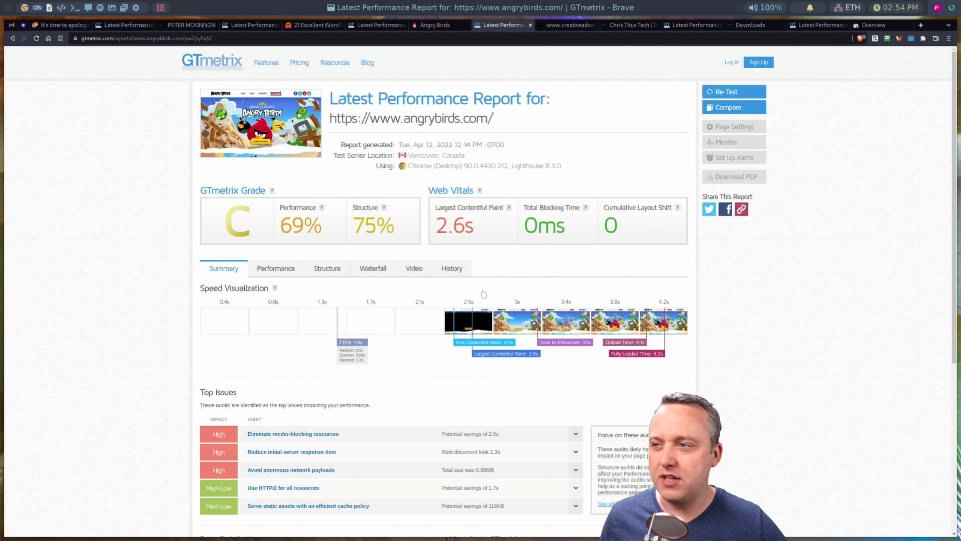
{"action": "mouse_move", "coordinate": [490, 285]}
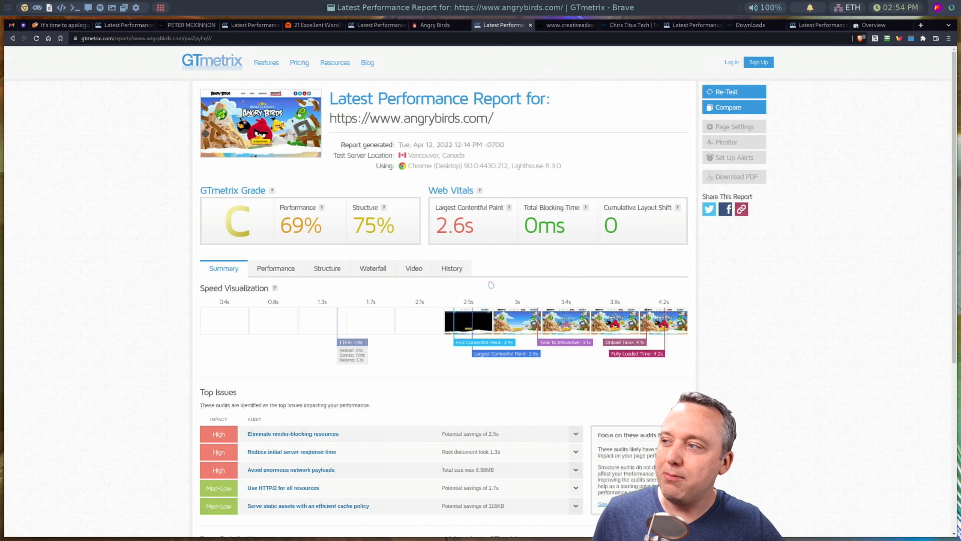
{"action": "mouse_move", "coordinate": [397, 510]}
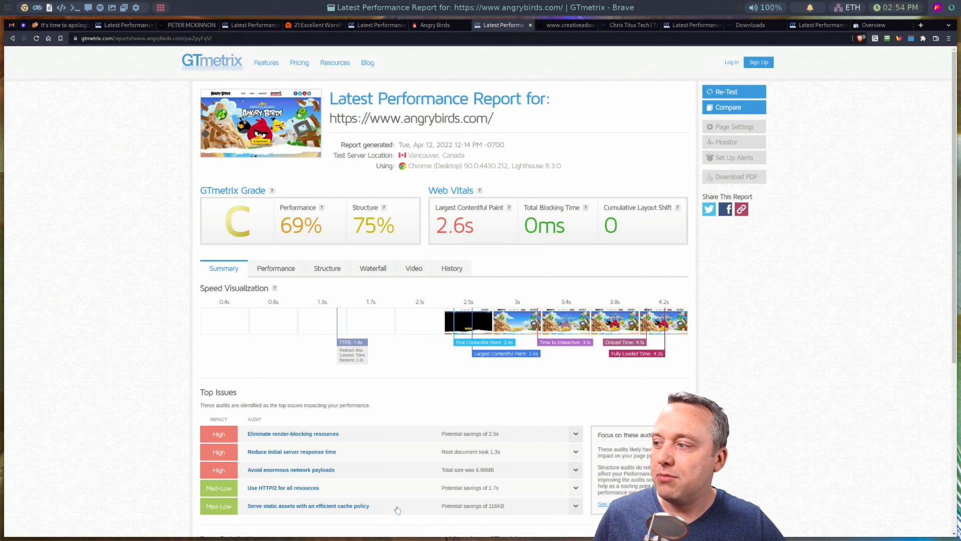
{"action": "mouse_move", "coordinate": [564, 25]}
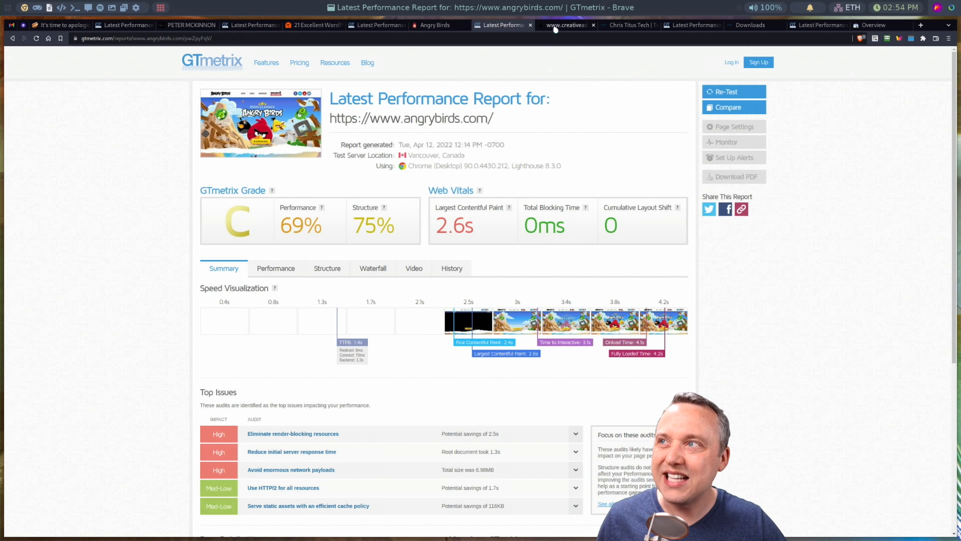
Open the 99U site from the WordPress examples article and copy its web address.
{"action": "left_click", "coordinate": [564, 26]}
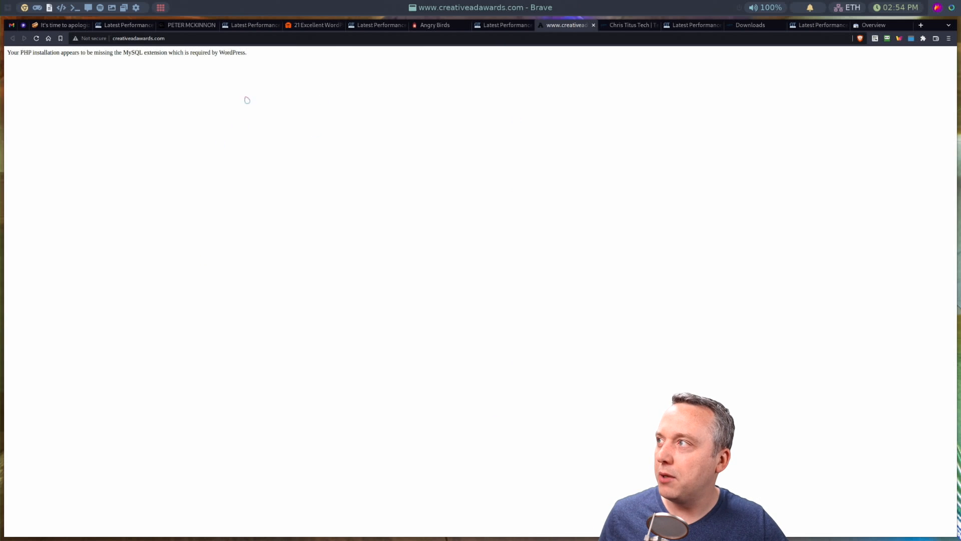
{"action": "left_click", "coordinate": [313, 25]}
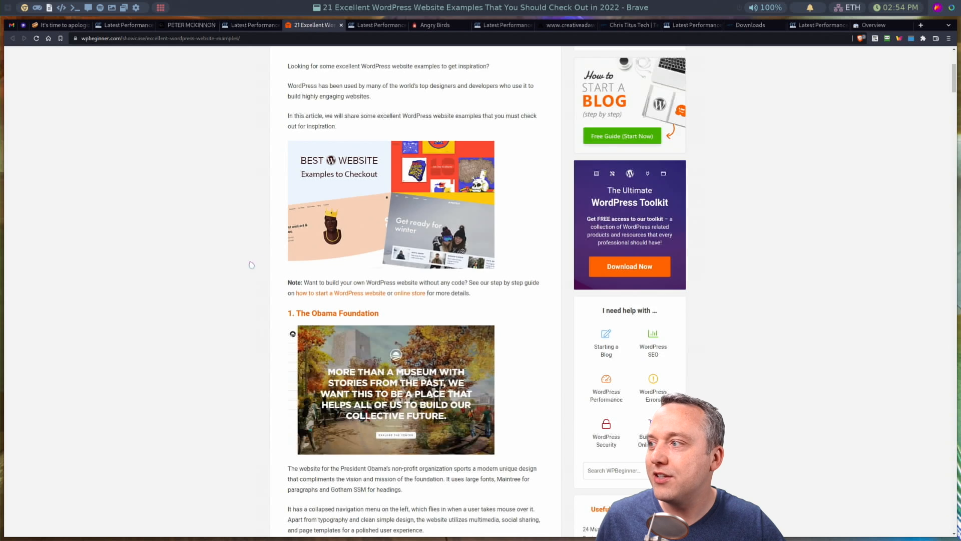
{"action": "scroll", "scroll_direction": "down", "scroll_amount": 3}
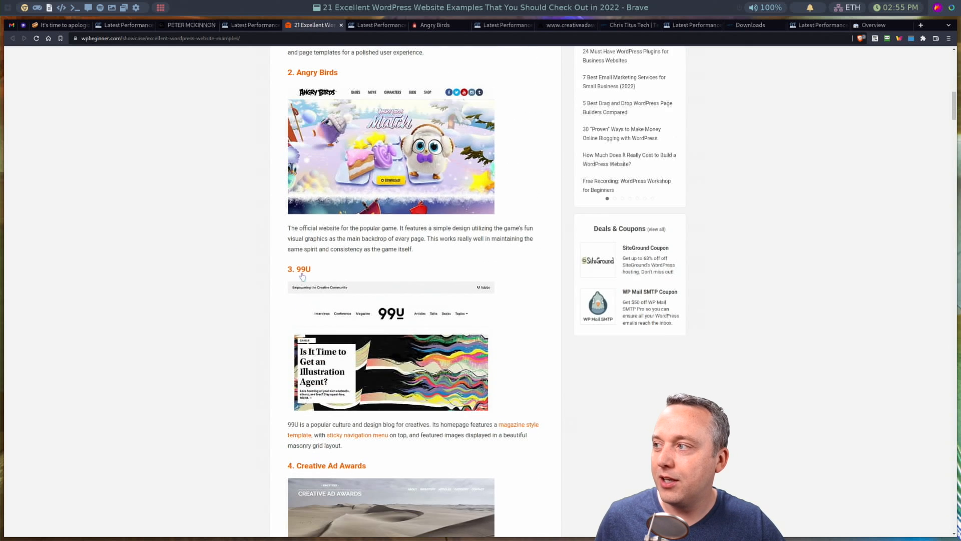
{"action": "left_click", "coordinate": [355, 25]}
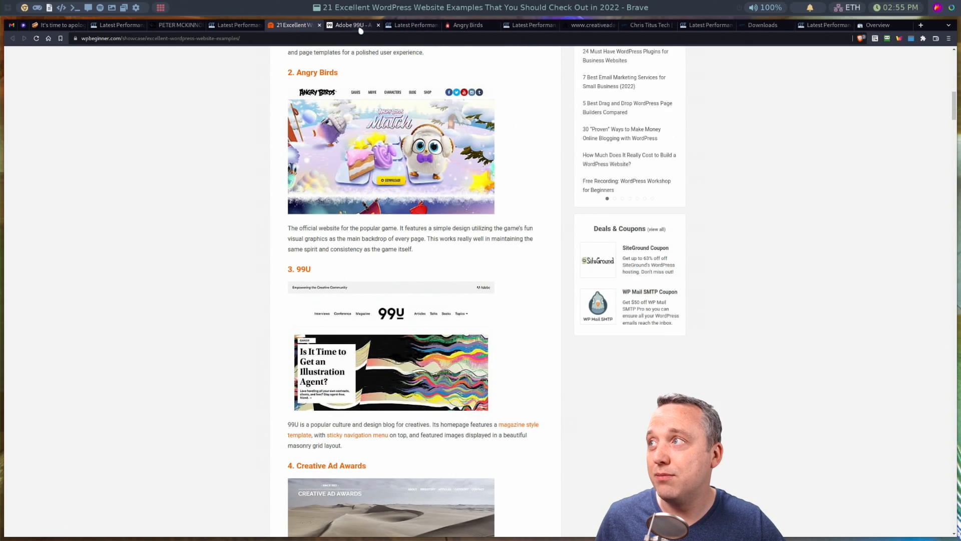
{"action": "left_click", "coordinate": [349, 25]}
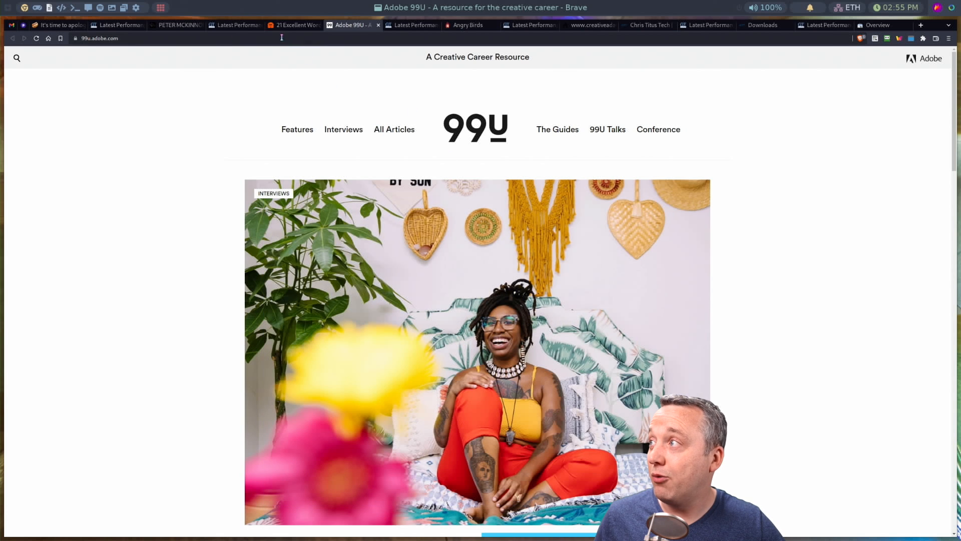
{"action": "left_click", "coordinate": [99, 38]}
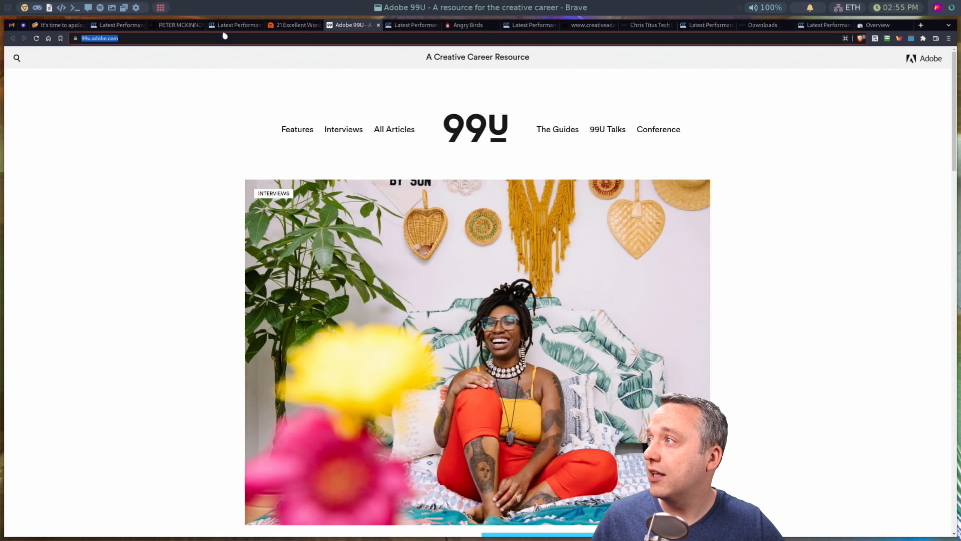
{"action": "left_click", "coordinate": [412, 25]}
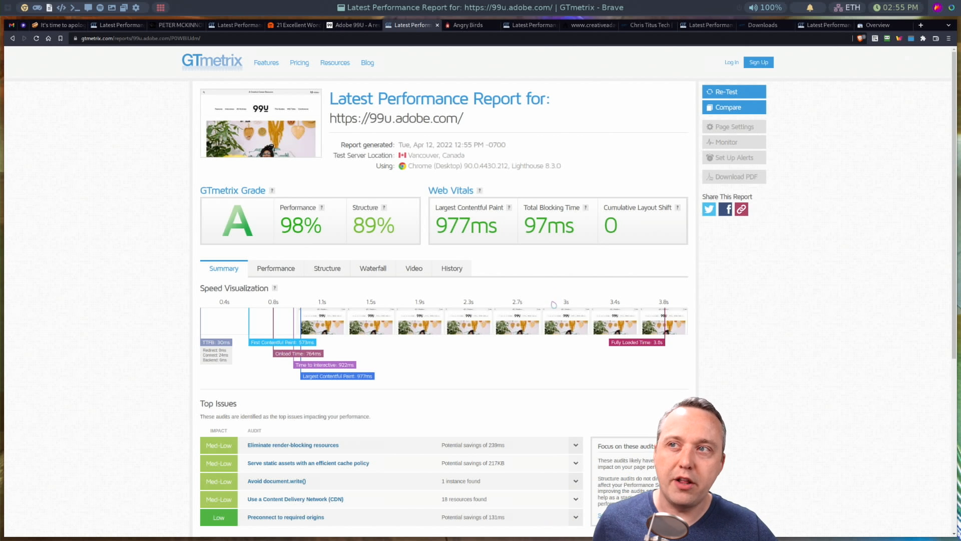
{"action": "mouse_move", "coordinate": [386, 338]}
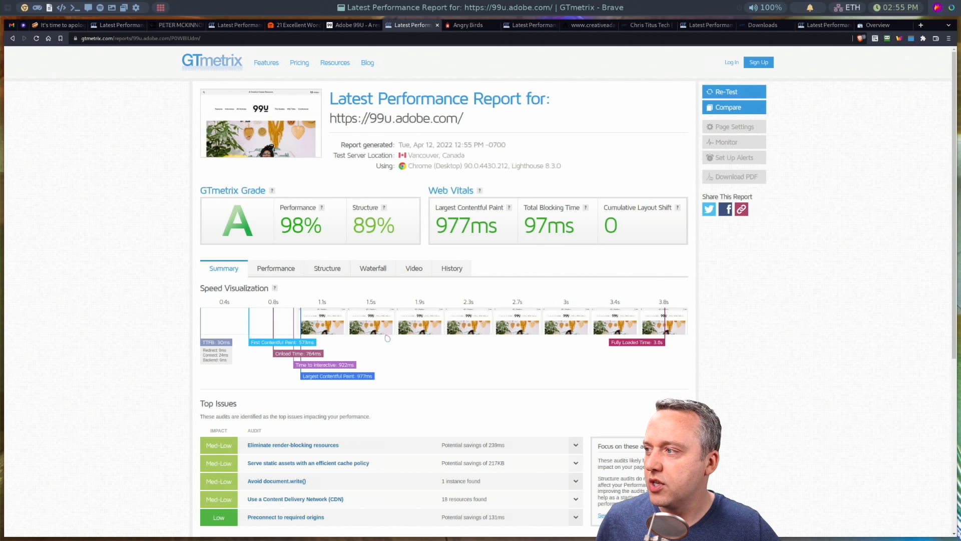
{"action": "mouse_move", "coordinate": [680, 330]}
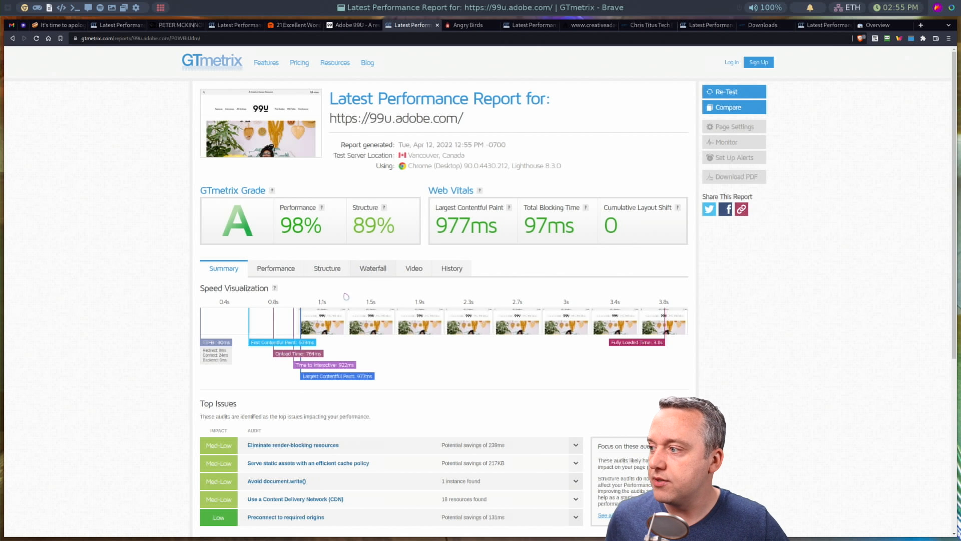
Scroll 99u.adobe.com's GTmetrix summary: 977ms LCP, 97ms blocking time, render-blocking resources.
{"action": "scroll", "scroll_direction": "down", "scroll_amount": 3}
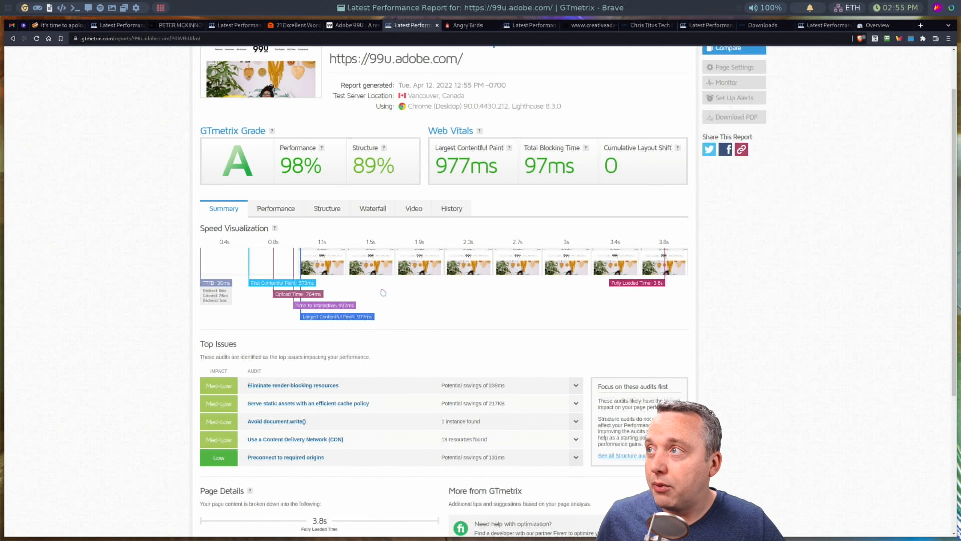
{"action": "scroll", "scroll_direction": "up", "scroll_amount": 3}
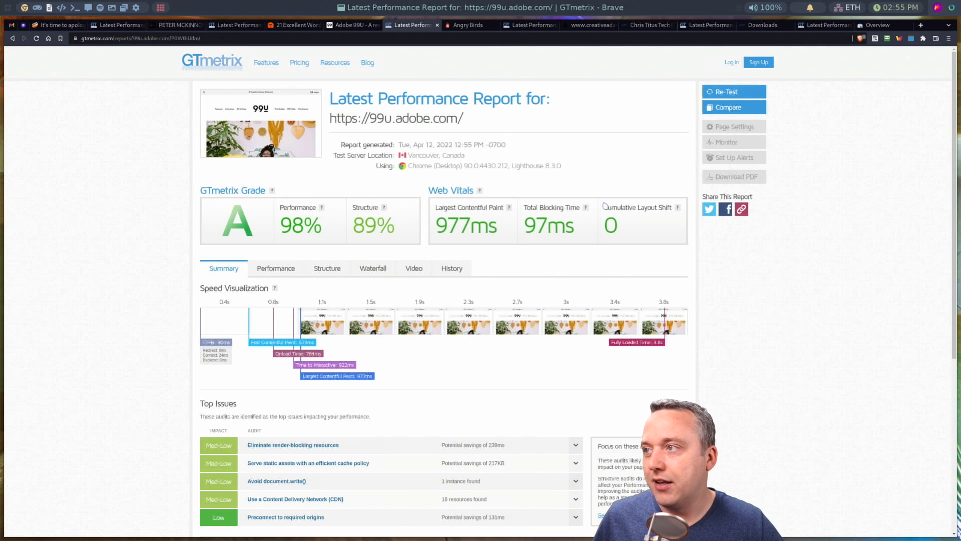
{"action": "mouse_move", "coordinate": [358, 350]}
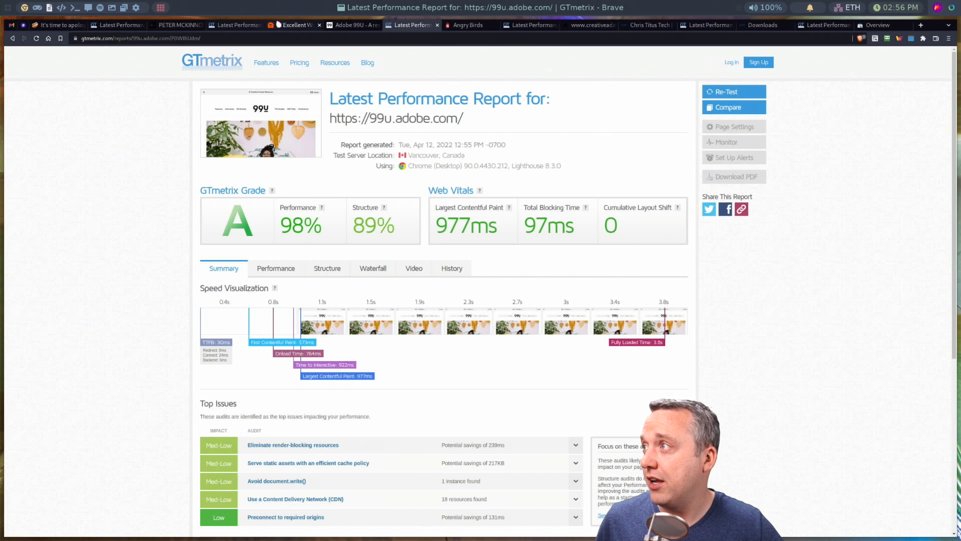
View the creativeadawards.com MySQL extension error, then switch to the Chris Titus Tech tab.
{"action": "left_click", "coordinate": [291, 25]}
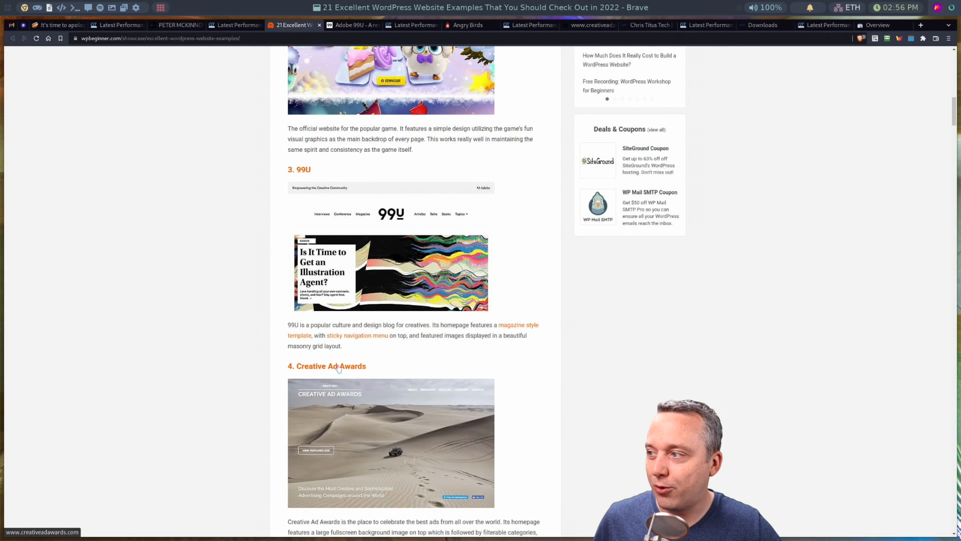
{"action": "left_click", "coordinate": [590, 25]}
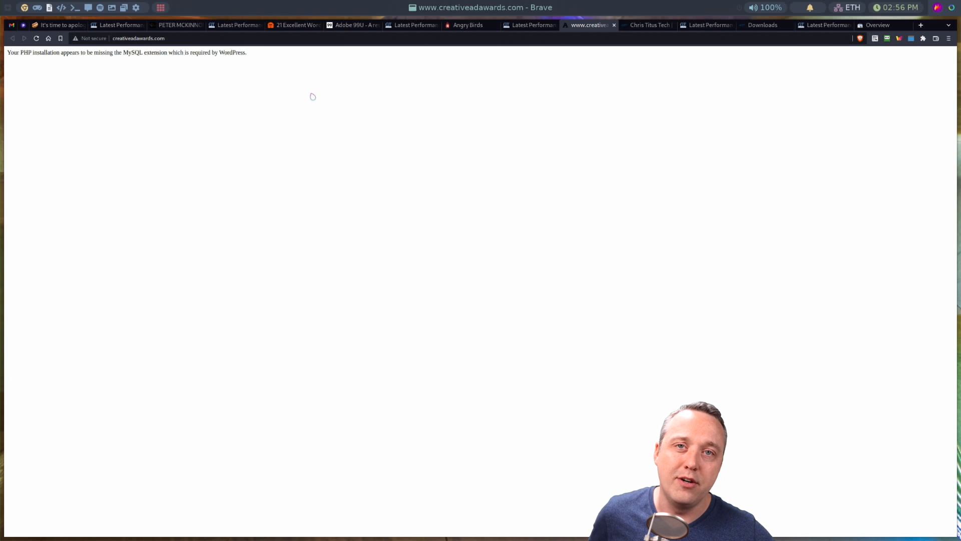
{"action": "mouse_move", "coordinate": [416, 109]}
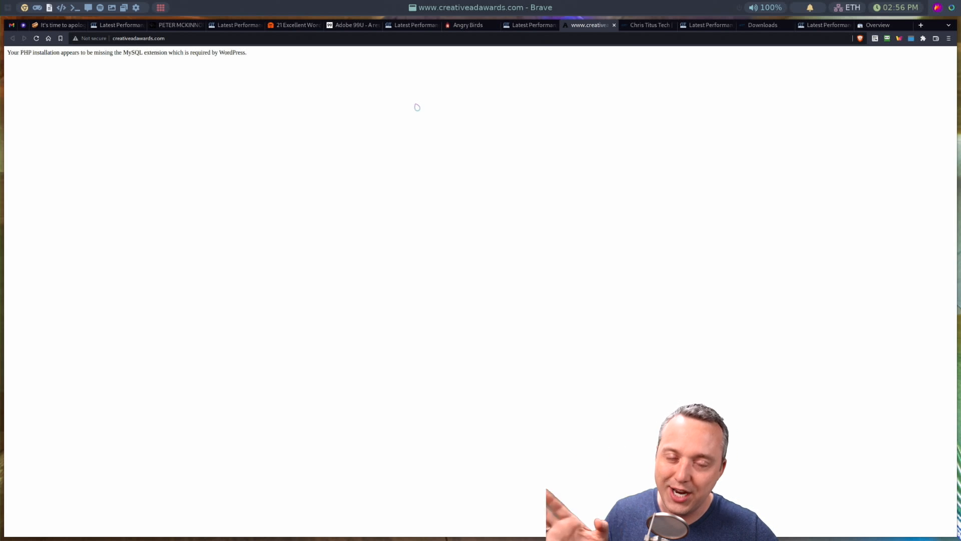
{"action": "left_click", "coordinate": [646, 25]}
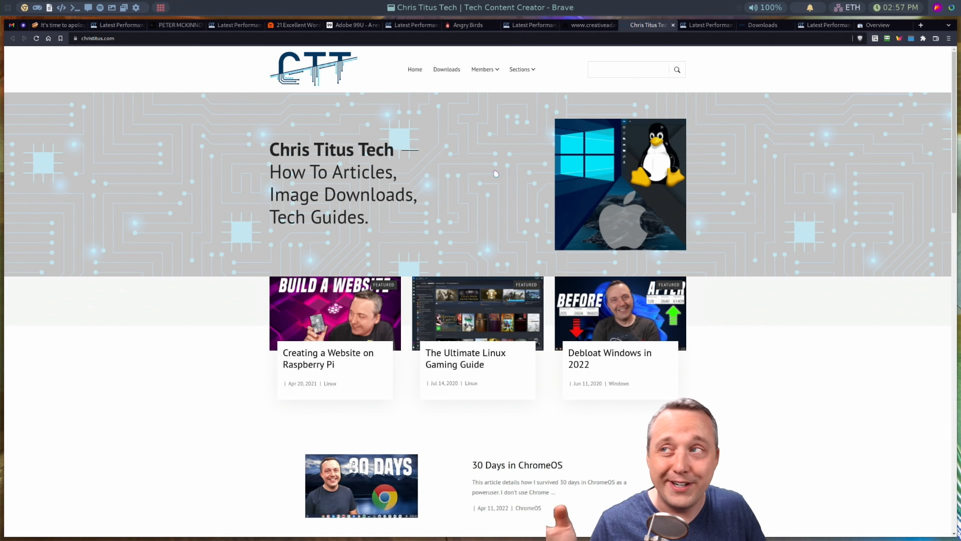
Switch to the christitus.com GTmetrix report: grade A, 90% performance, 0.32 layout shift.
{"action": "left_click", "coordinate": [704, 25]}
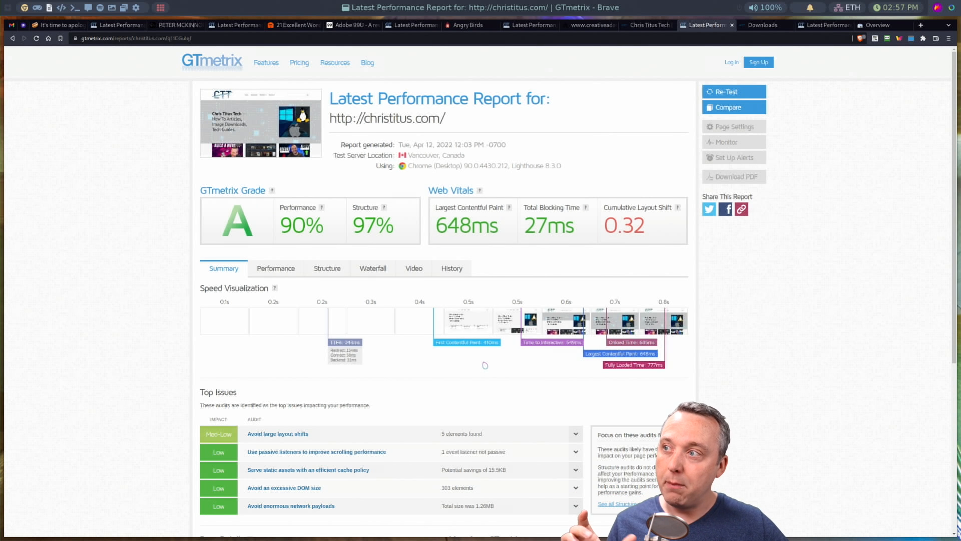
{"action": "mouse_move", "coordinate": [642, 238]}
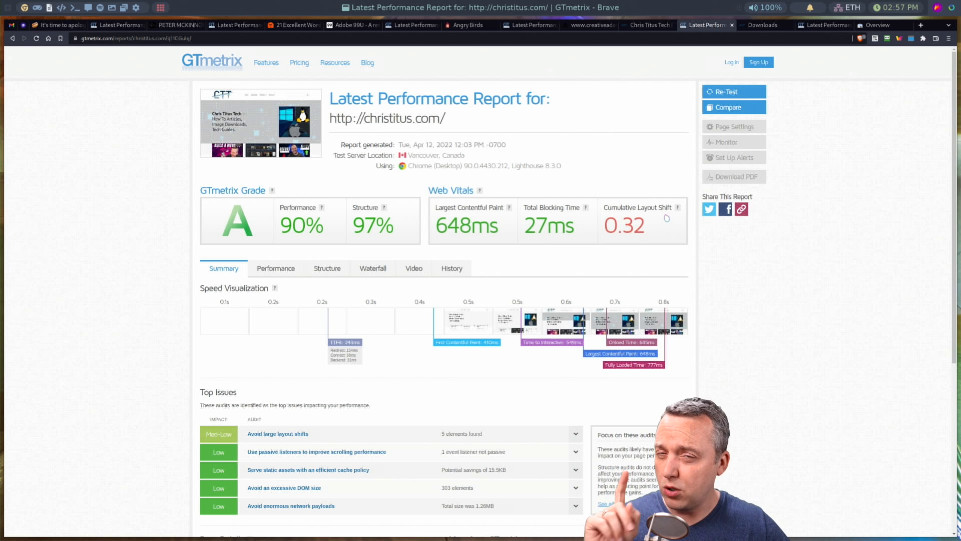
{"action": "mouse_move", "coordinate": [620, 175]}
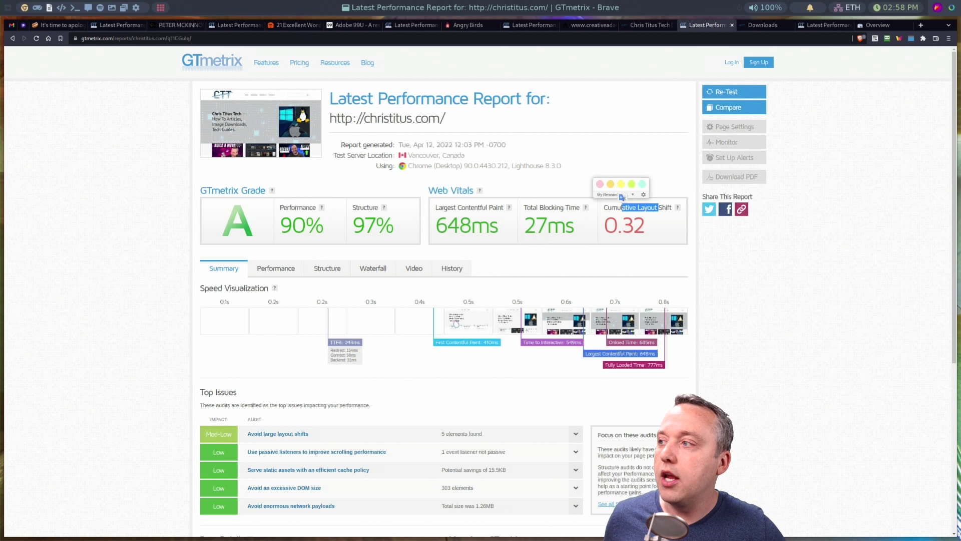
Scroll through the christitus.com waterfall chart showing 26 requests loaded in 777ms.
{"action": "left_click", "coordinate": [373, 268]}
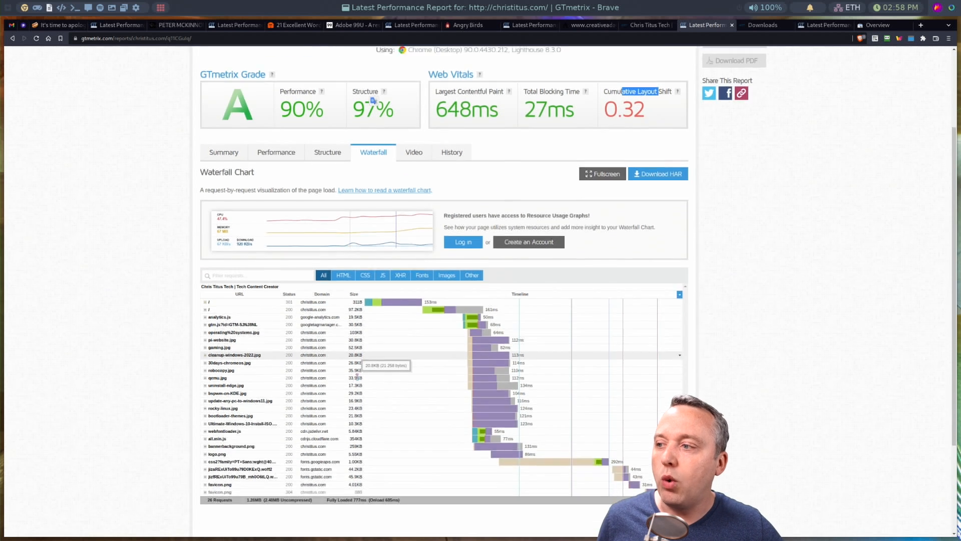
{"action": "scroll", "scroll_direction": "down", "scroll_amount": 3}
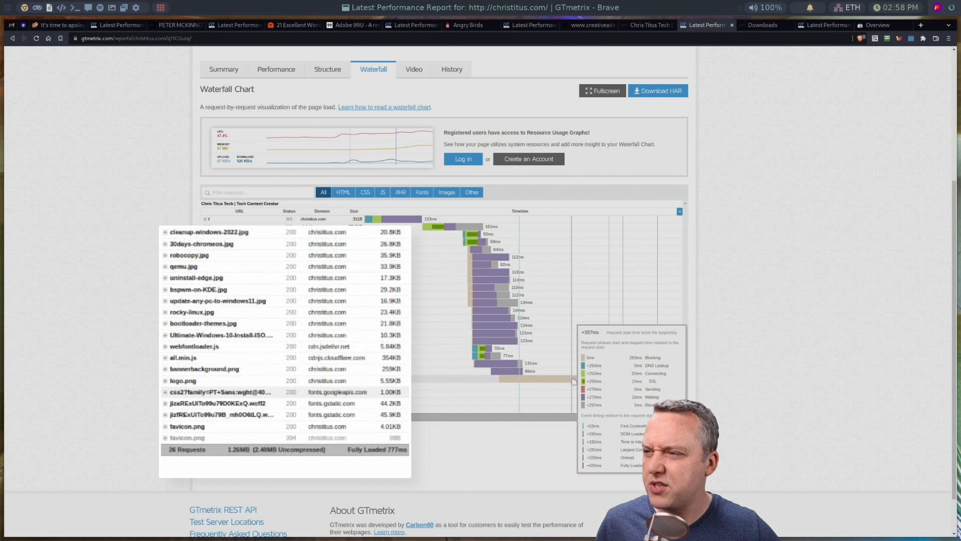
{"action": "mouse_move", "coordinate": [481, 357]}
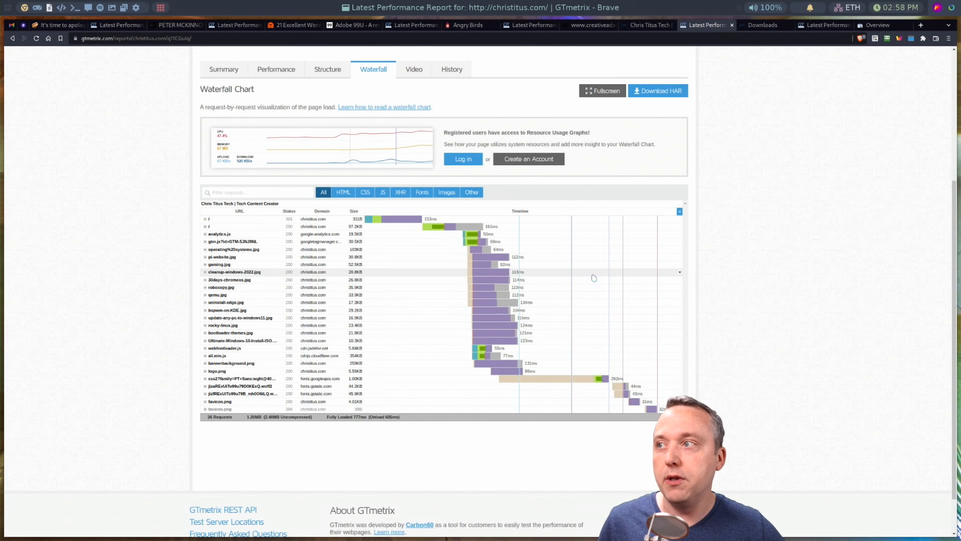
{"action": "mouse_move", "coordinate": [619, 279]}
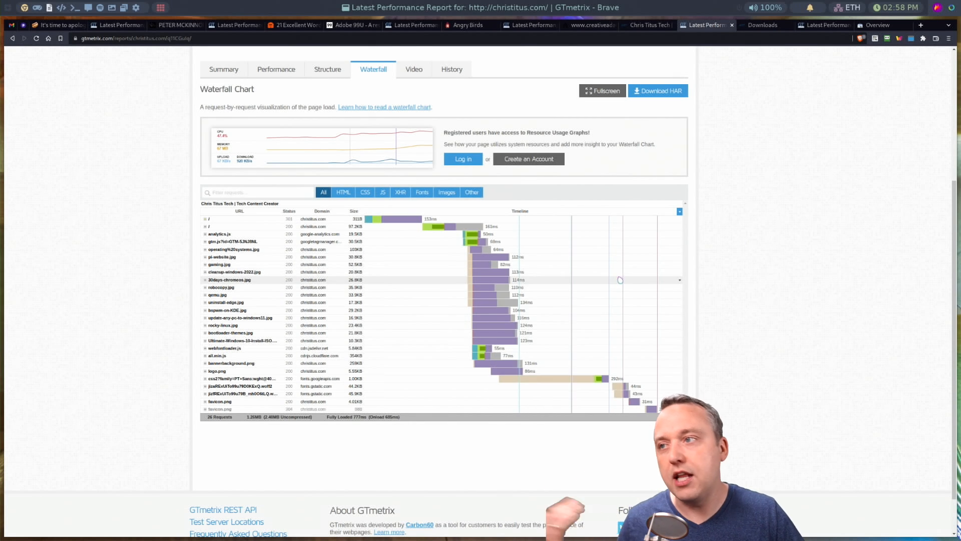
{"action": "mouse_move", "coordinate": [600, 301]}
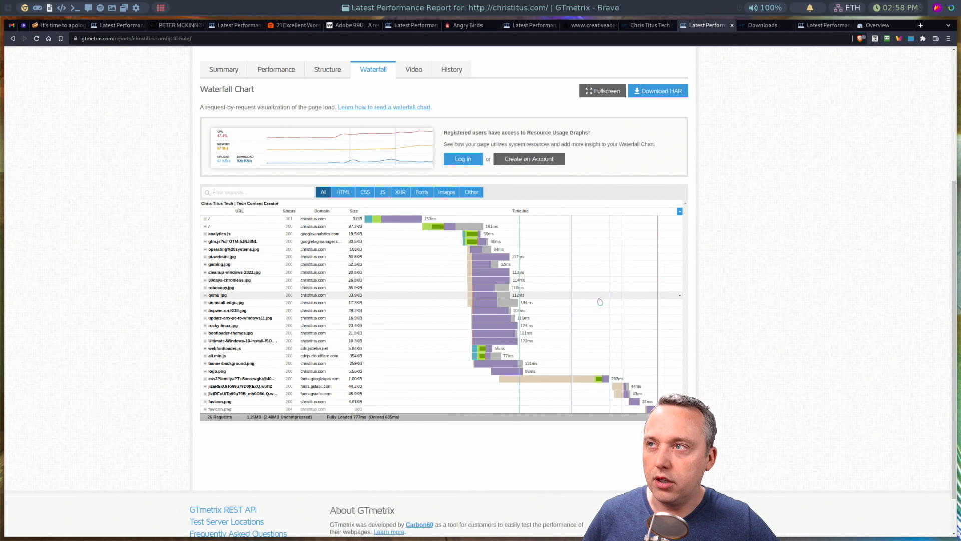
{"action": "scroll", "scroll_direction": "up", "scroll_amount": 3}
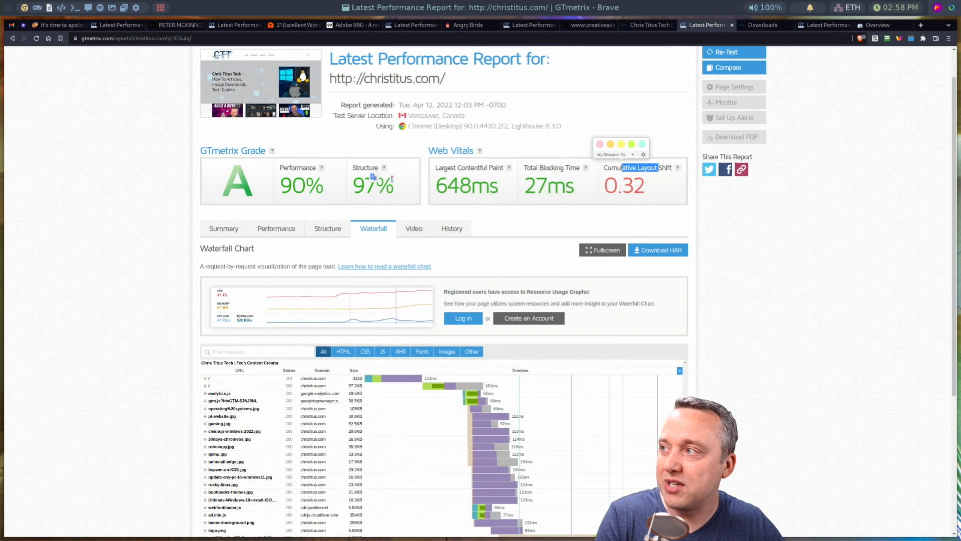
{"action": "scroll", "scroll_direction": "up", "scroll_amount": 3}
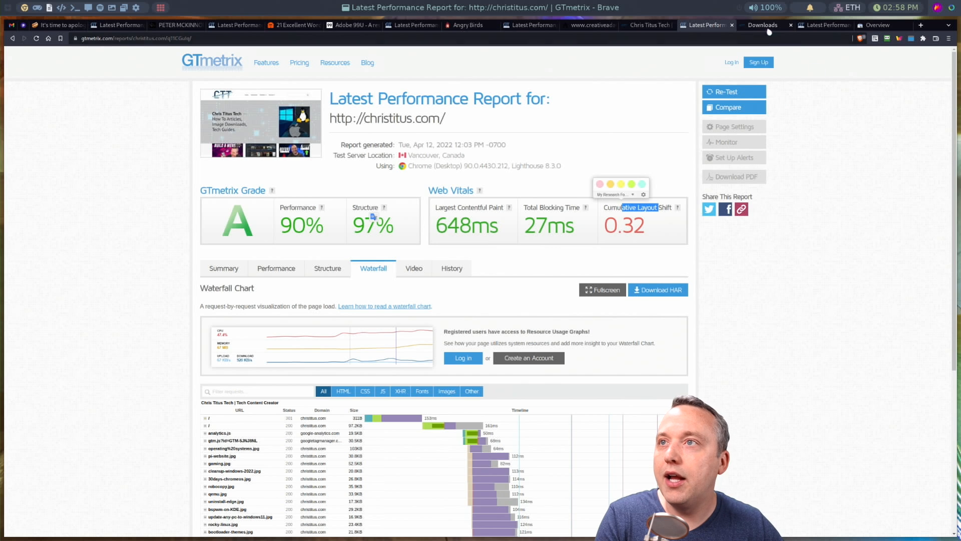
Switch to the cttstore.com downloads page and scroll through TitusPi, MacOS Linux and Toolbox.
{"action": "left_click", "coordinate": [762, 25]}
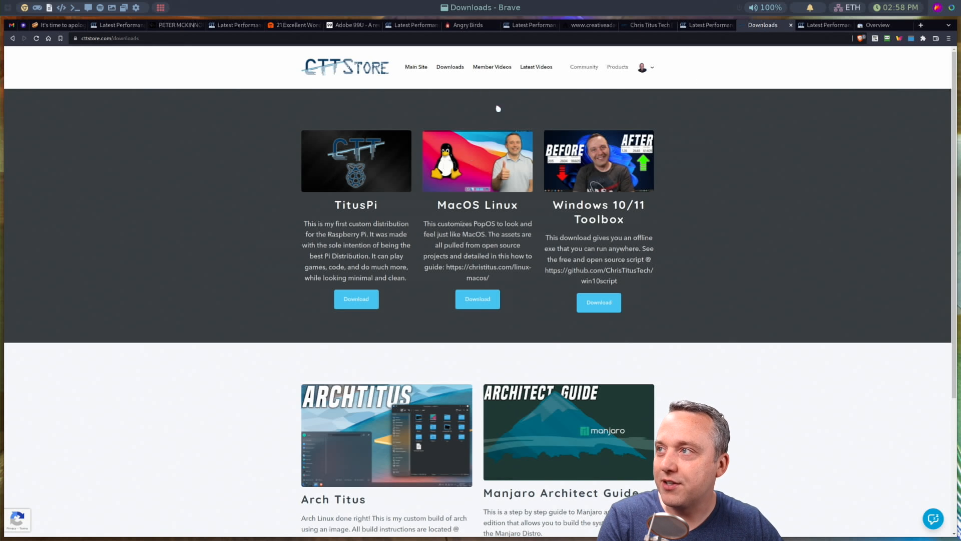
{"action": "mouse_move", "coordinate": [678, 203]}
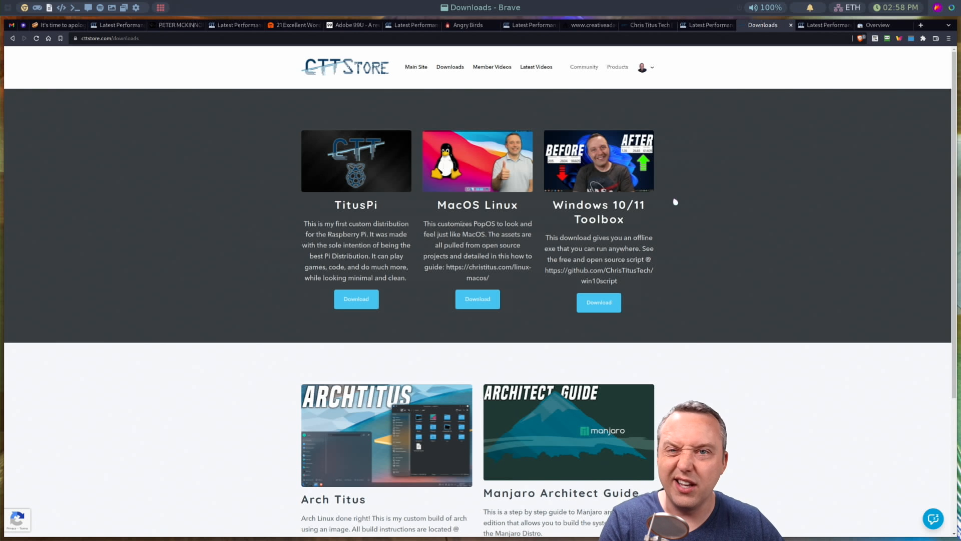
{"action": "mouse_move", "coordinate": [487, 241]}
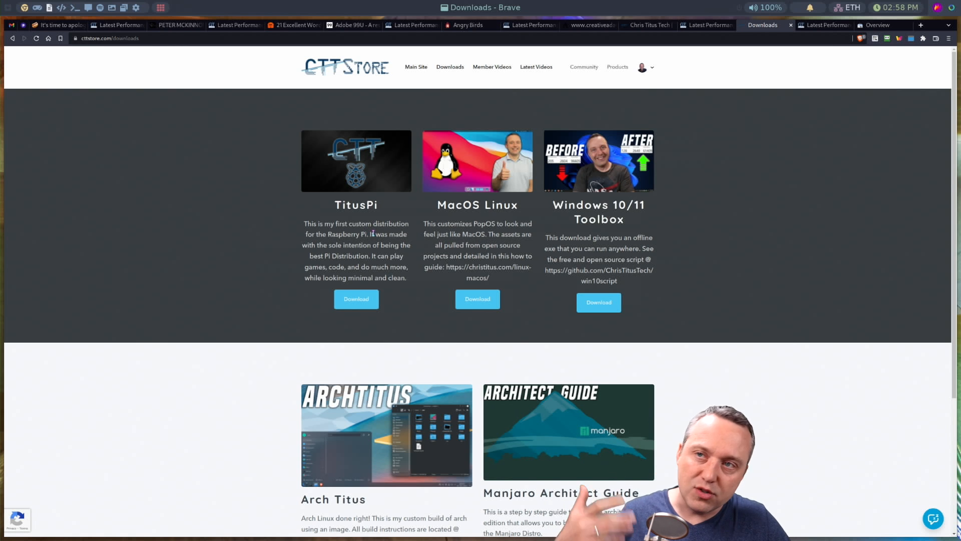
{"action": "scroll", "scroll_direction": "down", "scroll_amount": 3}
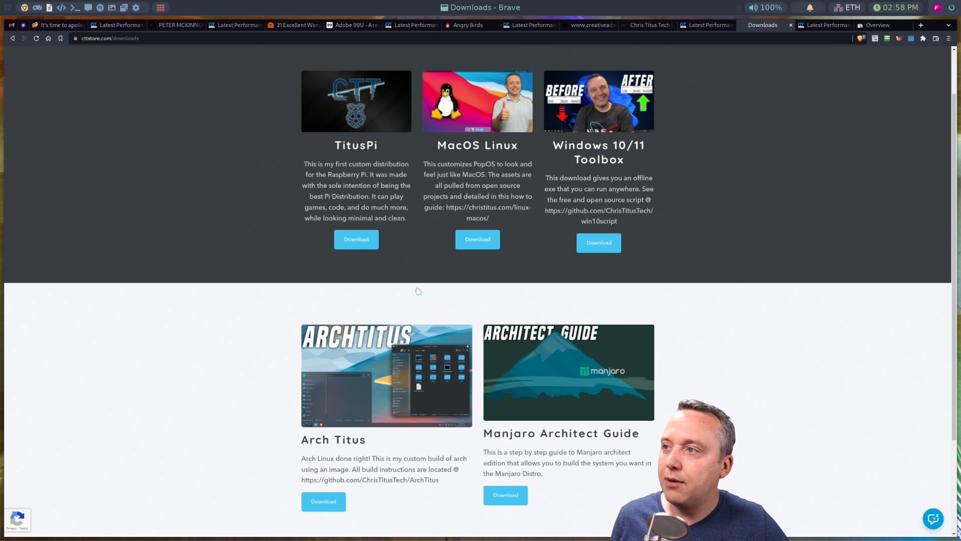
{"action": "mouse_move", "coordinate": [442, 230]}
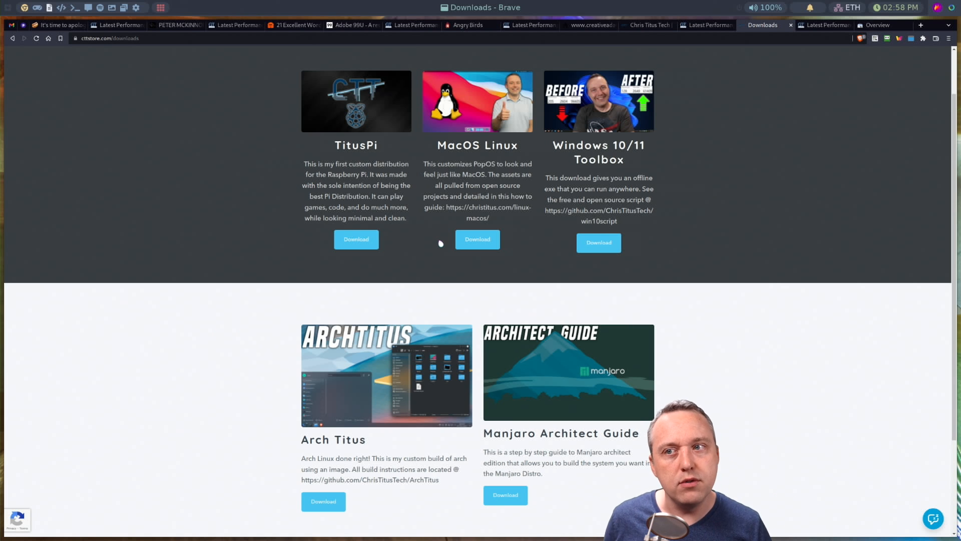
Switch to the cttstore.com GTmetrix report: grade B, 89% performance, 1.6s LCP.
{"action": "left_click", "coordinate": [822, 25]}
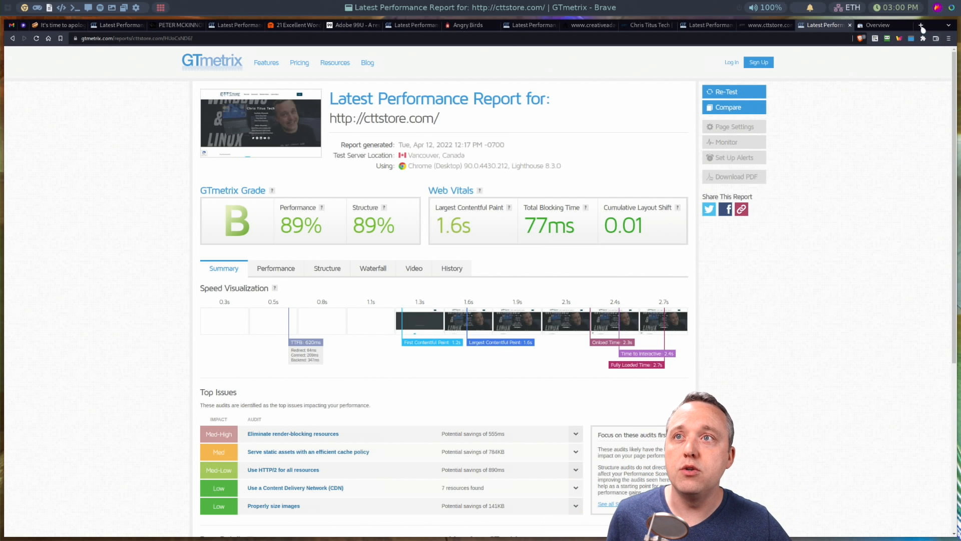
Review the christitus.com Search Console overview, then move to the Sitemaps page.
{"action": "left_click", "coordinate": [879, 25]}
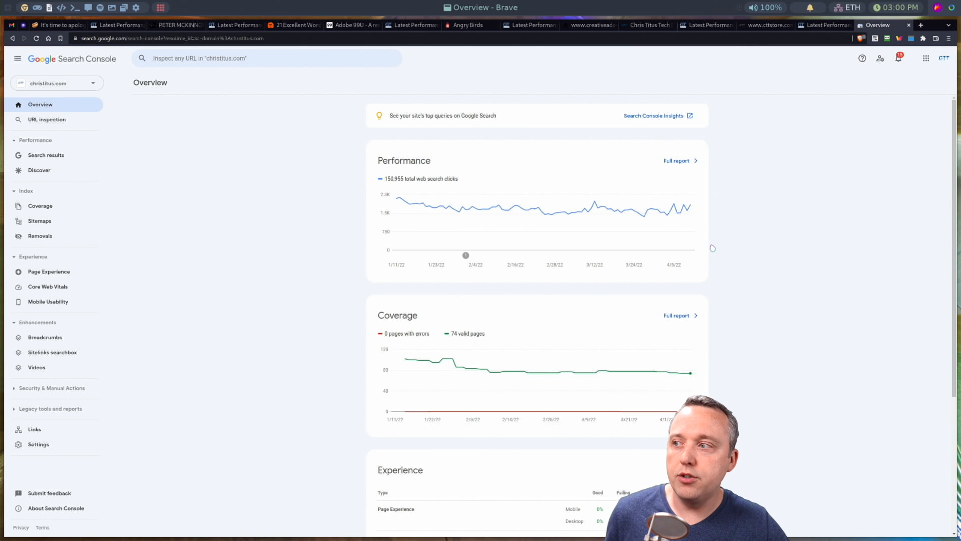
{"action": "mouse_move", "coordinate": [421, 358]}
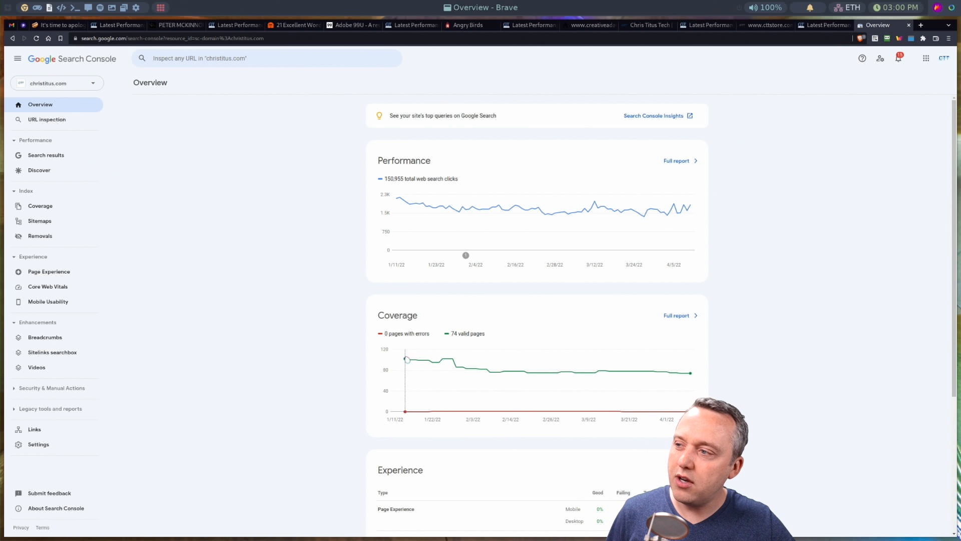
{"action": "mouse_move", "coordinate": [442, 358]}
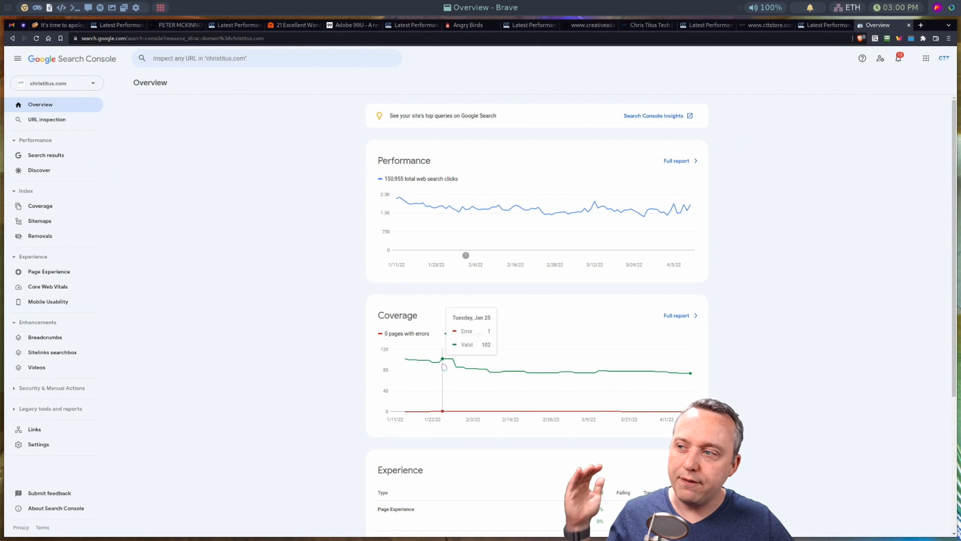
{"action": "mouse_move", "coordinate": [507, 372]}
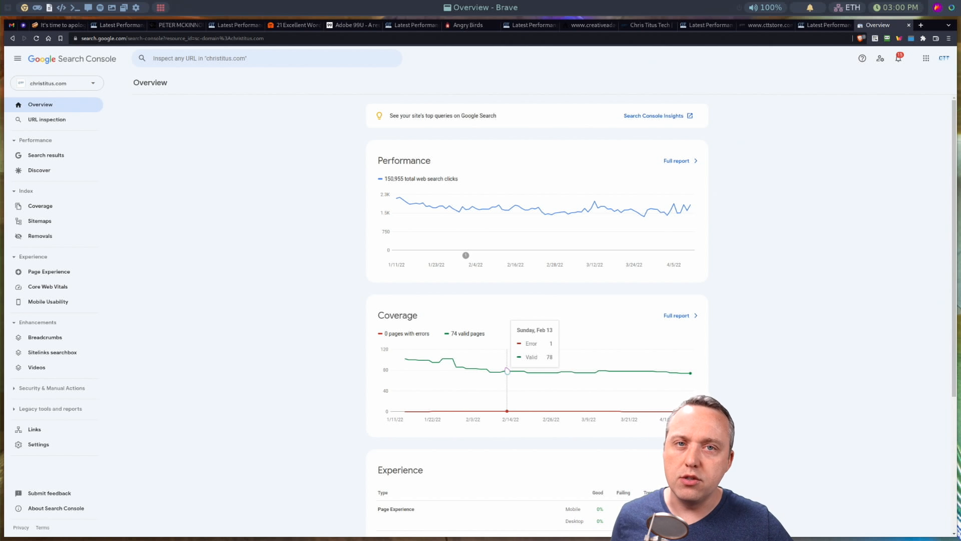
{"action": "mouse_move", "coordinate": [510, 372]}
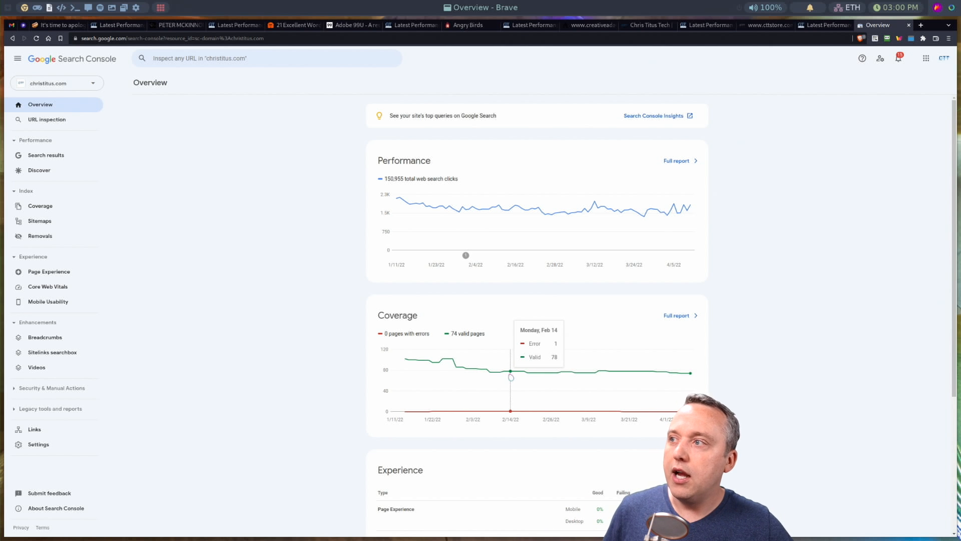
{"action": "mouse_move", "coordinate": [589, 369]}
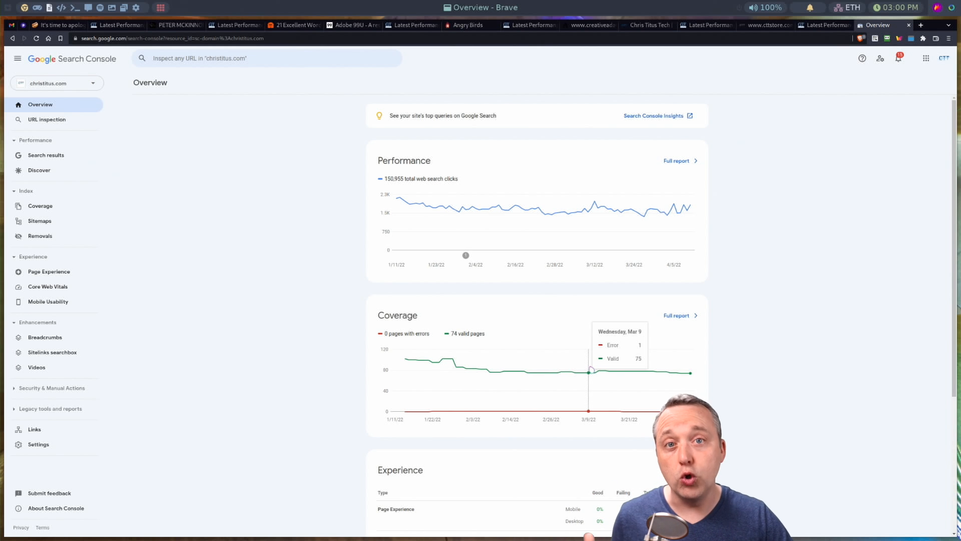
{"action": "mouse_move", "coordinate": [585, 371]}
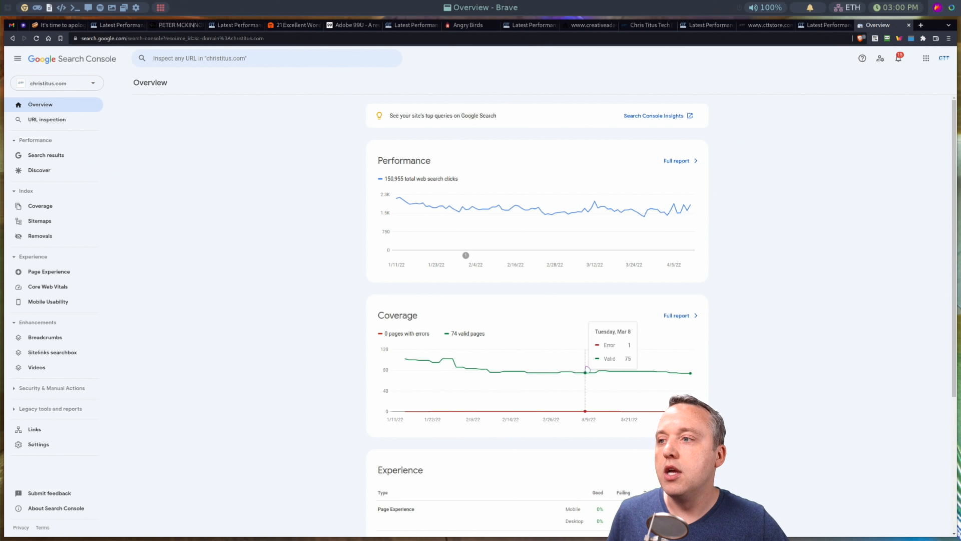
{"action": "mouse_move", "coordinate": [641, 374]}
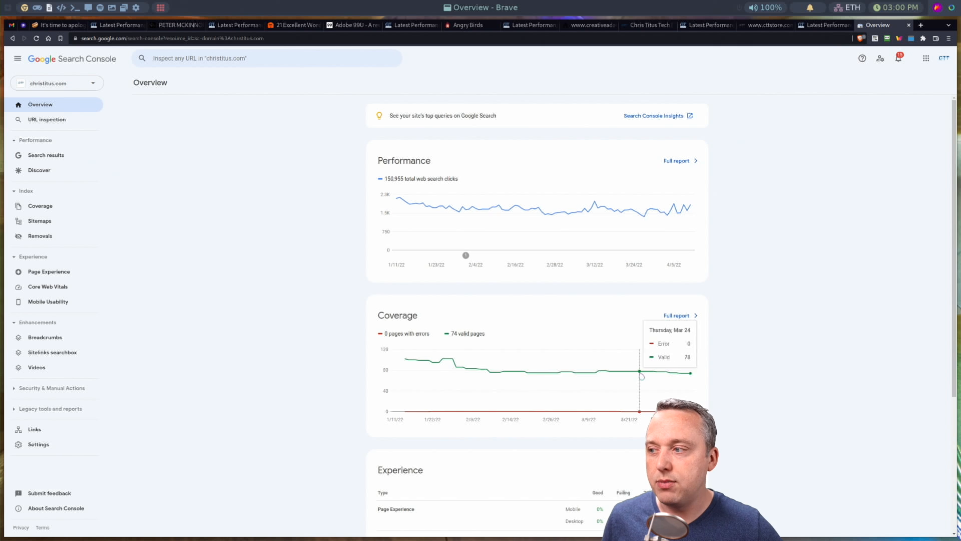
{"action": "scroll", "scroll_direction": "down", "scroll_amount": 3}
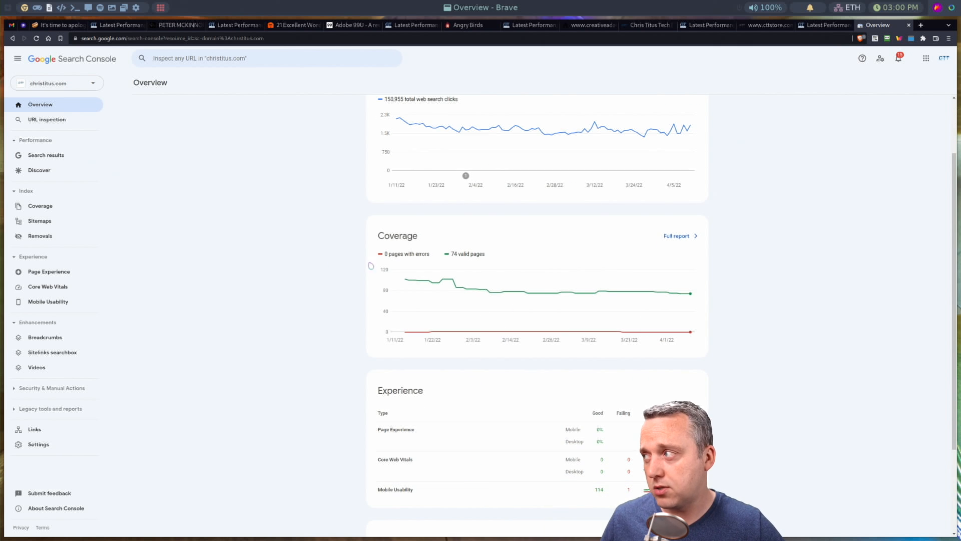
{"action": "left_click", "coordinate": [39, 220]}
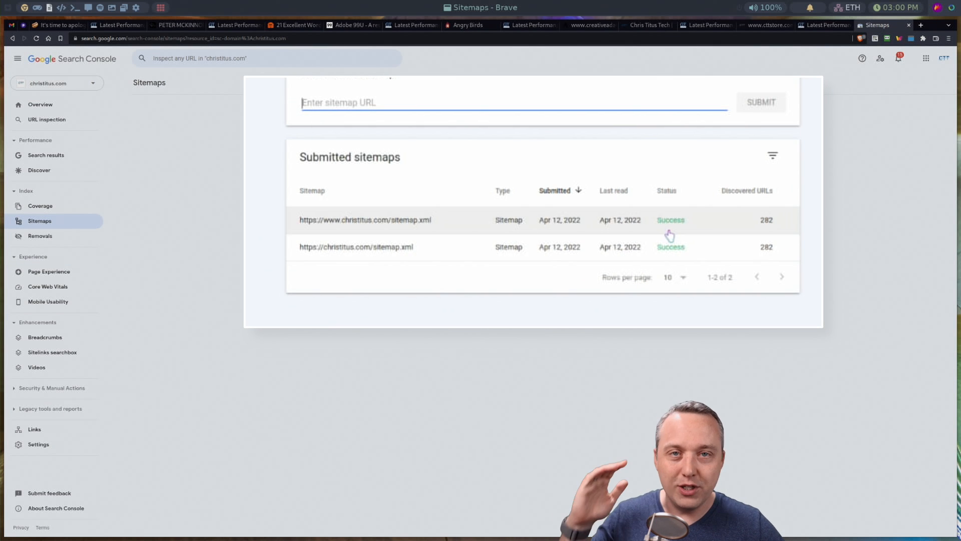
{"action": "mouse_move", "coordinate": [657, 250]}
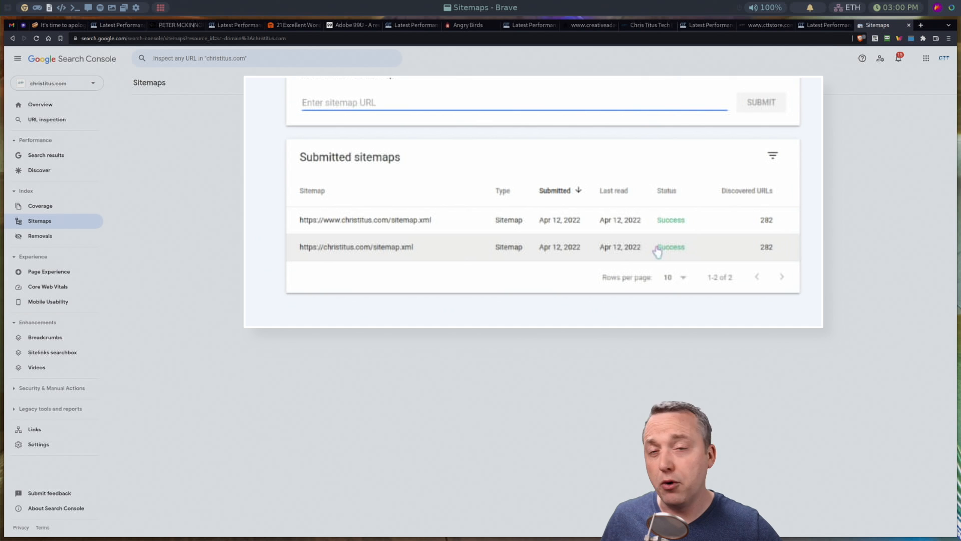
{"action": "mouse_move", "coordinate": [619, 221]}
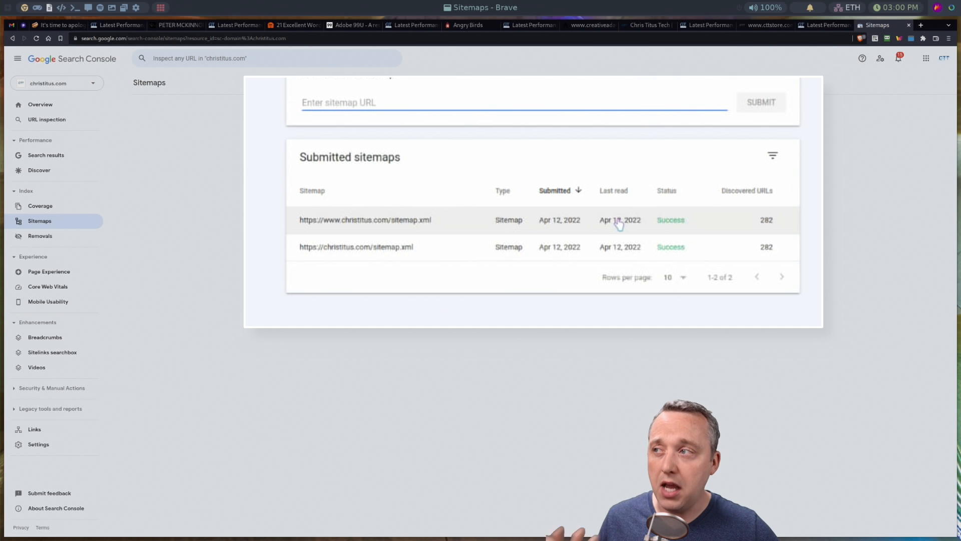
Open the Coverage report under Index, showing 0 errors, 74 valid and 2.2K excluded.
{"action": "scroll", "scroll_direction": "up", "scroll_amount": 3}
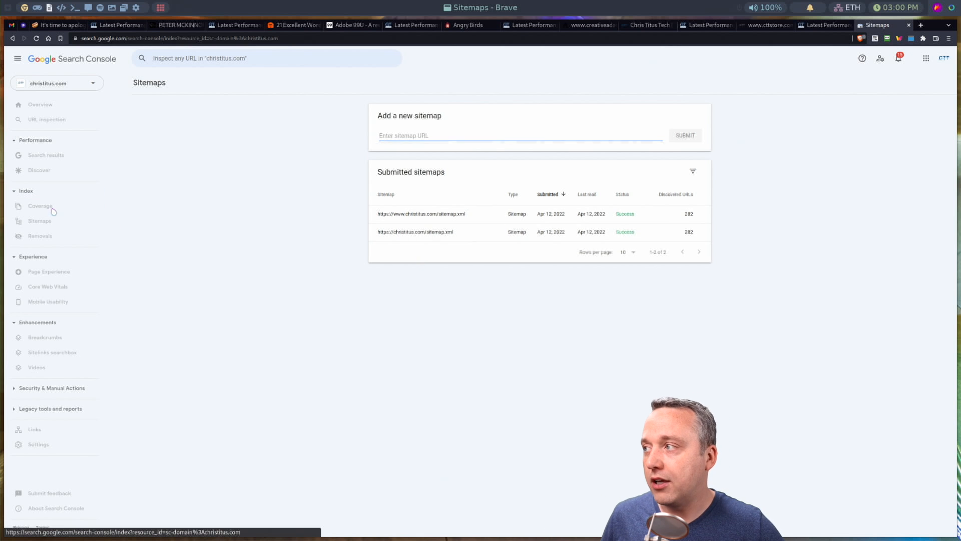
{"action": "left_click", "coordinate": [41, 206]}
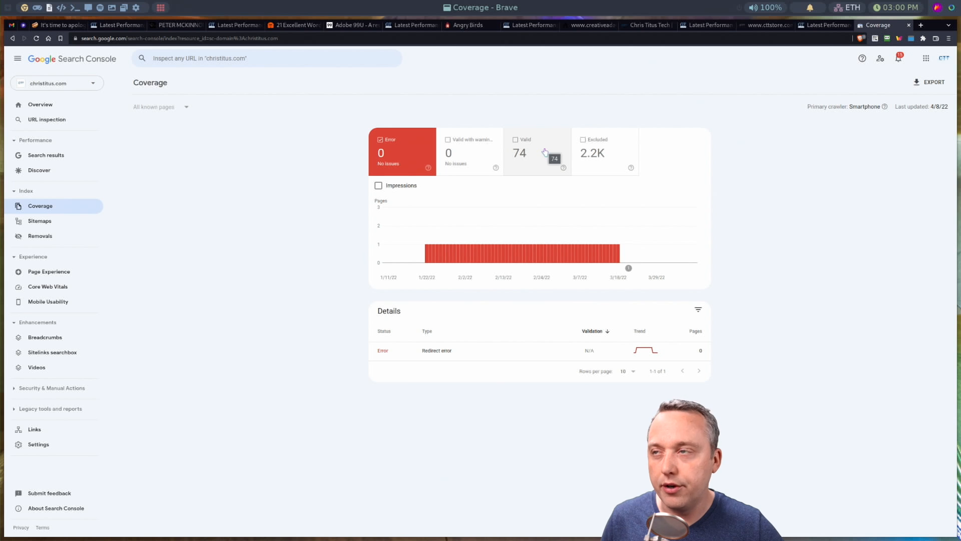
Chart the 74 valid pages and scroll to the indexed, not-submitted-in-sitemap details.
{"action": "left_click", "coordinate": [536, 151]}
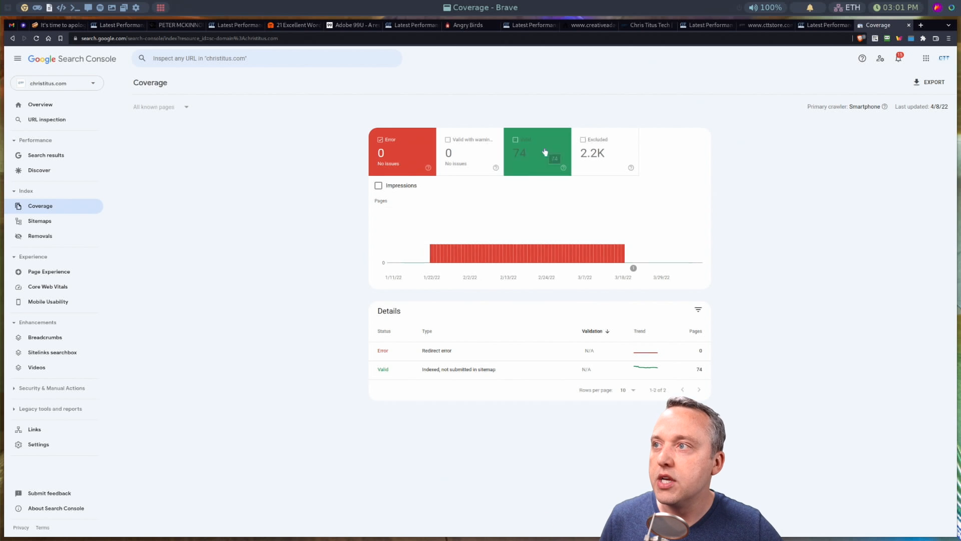
{"action": "left_click", "coordinate": [536, 152]}
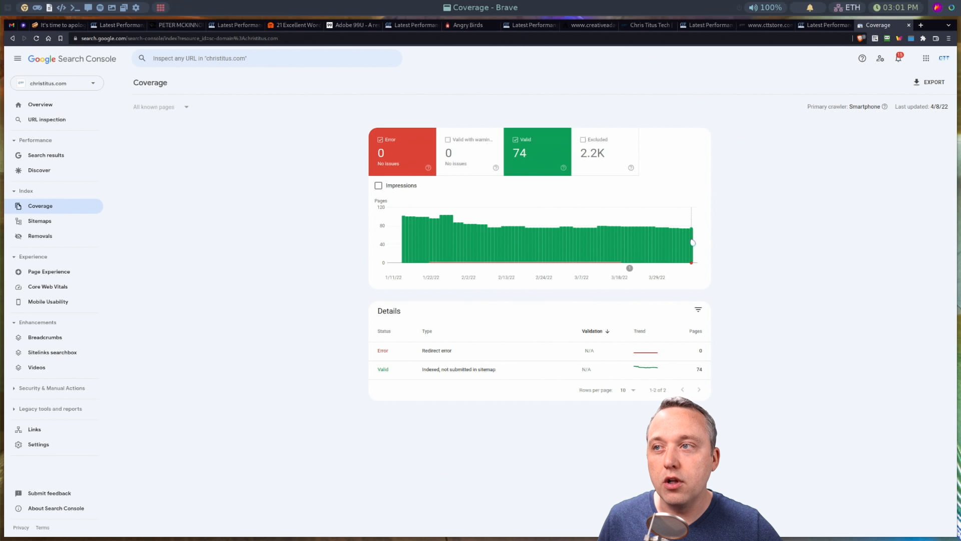
{"action": "mouse_move", "coordinate": [694, 242]}
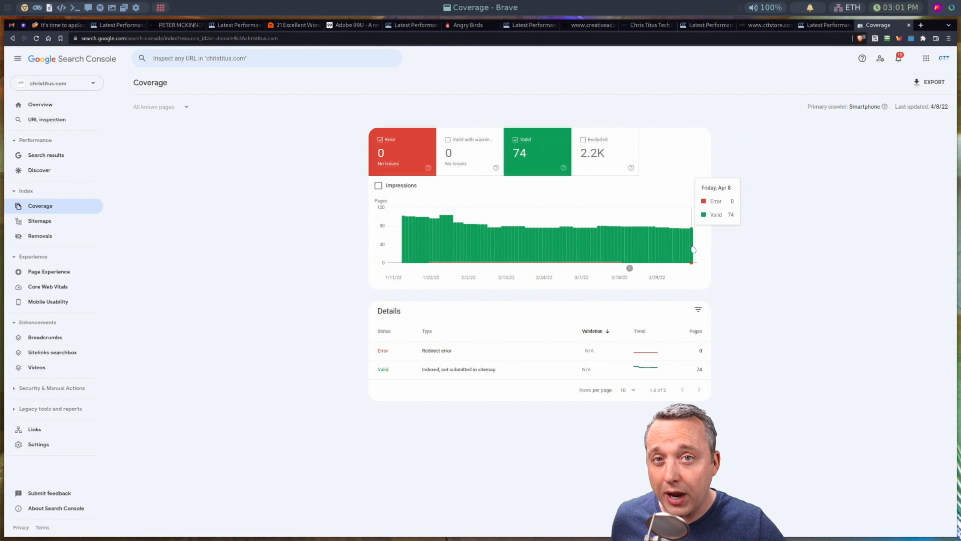
{"action": "scroll", "scroll_direction": "down", "scroll_amount": 3}
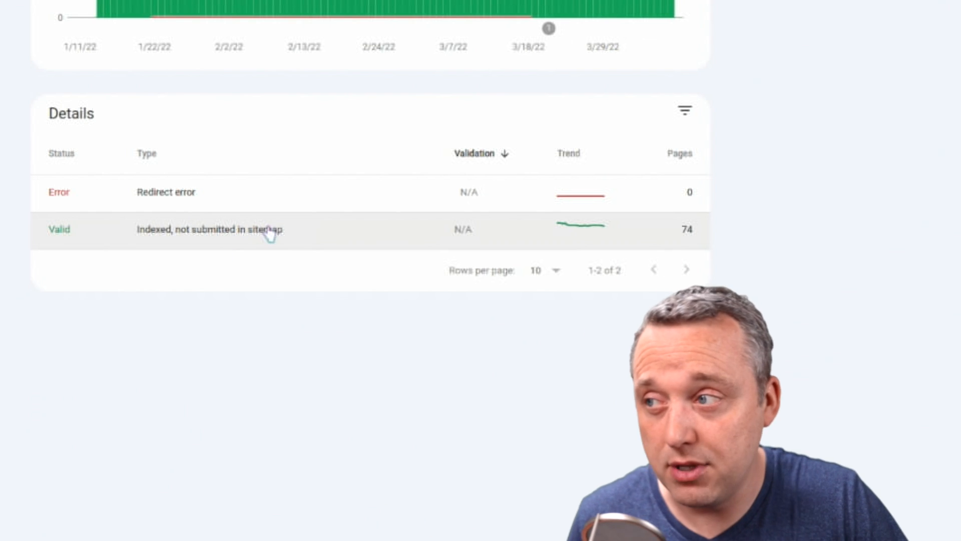
{"action": "mouse_move", "coordinate": [260, 254]}
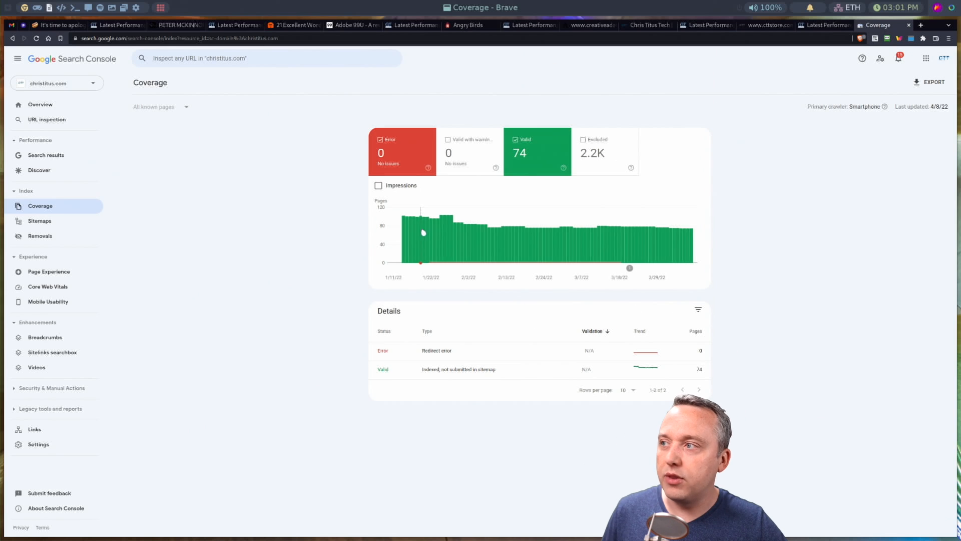
{"action": "mouse_move", "coordinate": [489, 236]}
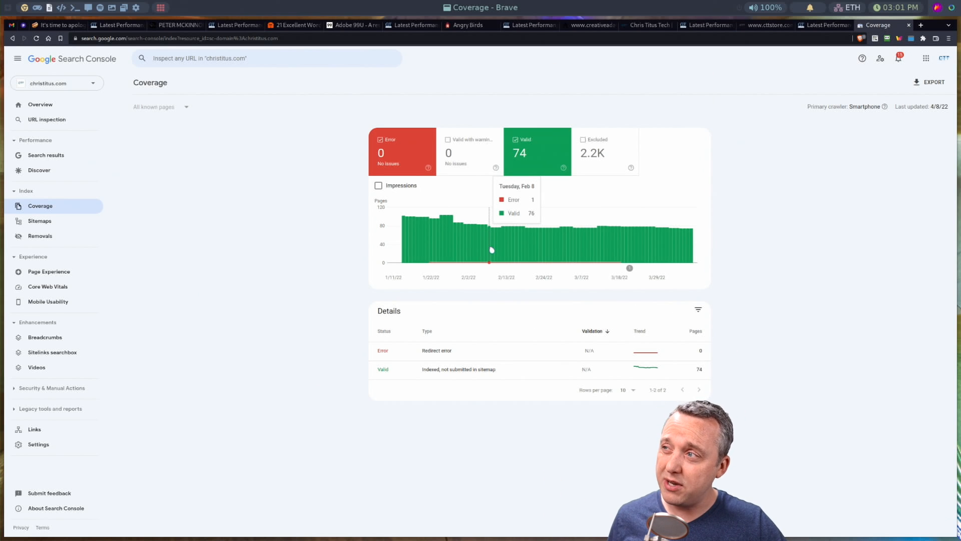
{"action": "mouse_move", "coordinate": [587, 239]}
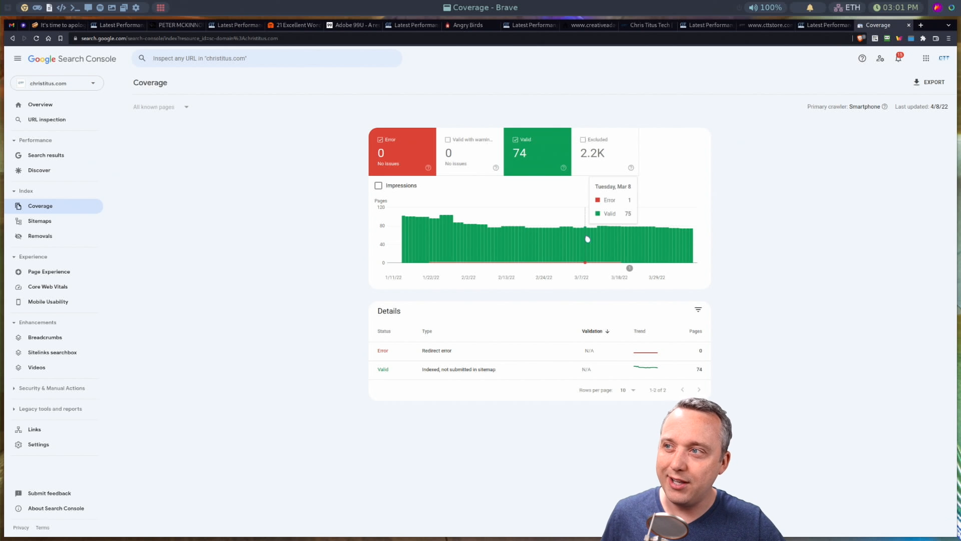
{"action": "mouse_move", "coordinate": [590, 288]}
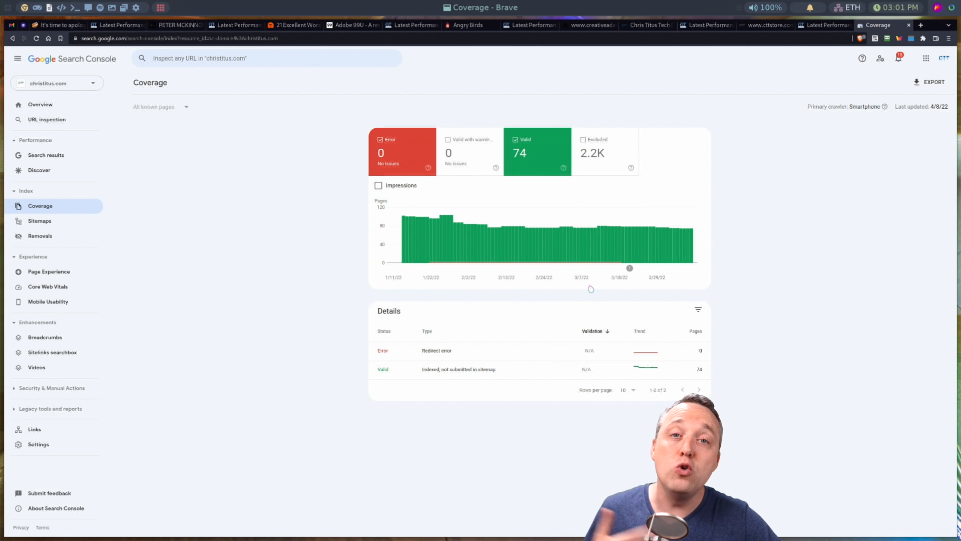
{"action": "mouse_move", "coordinate": [629, 267]}
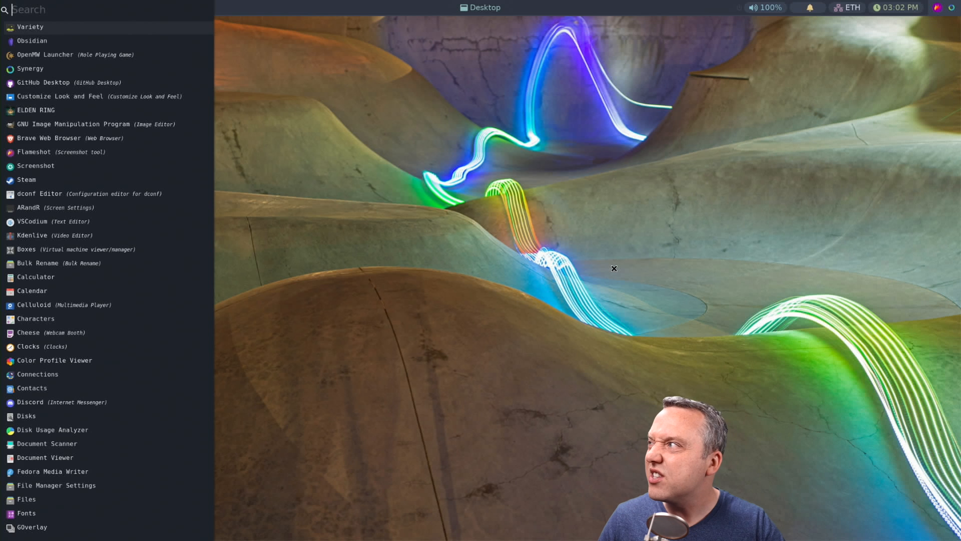
Launch VSCodium on the Hugo project and start a new terminal session.
{"action": "left_click", "coordinate": [34, 221]}
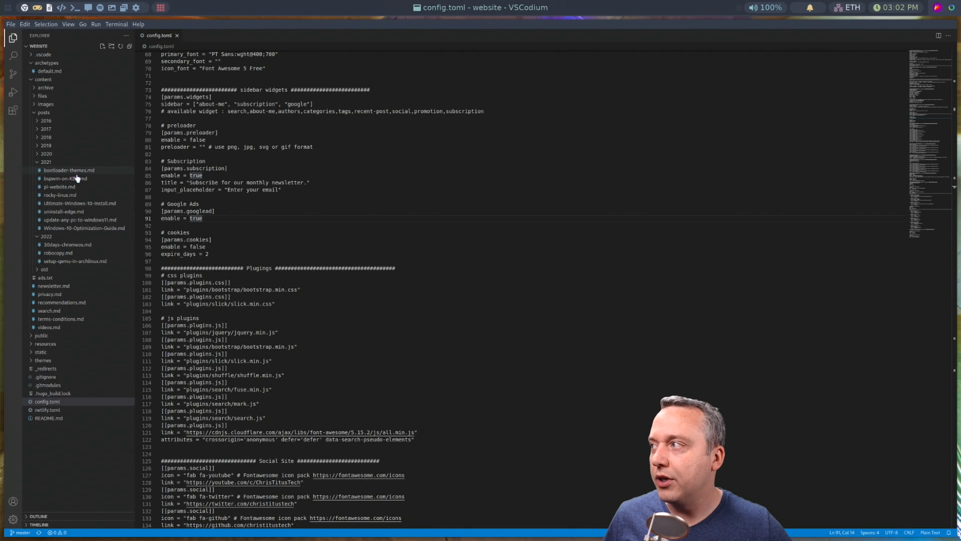
{"action": "mouse_move", "coordinate": [70, 169]}
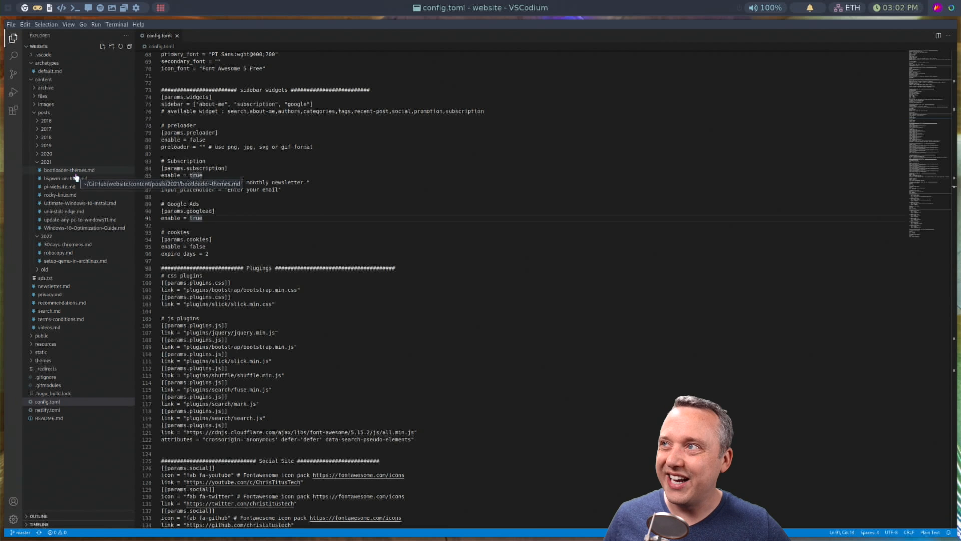
{"action": "mouse_move", "coordinate": [79, 203]}
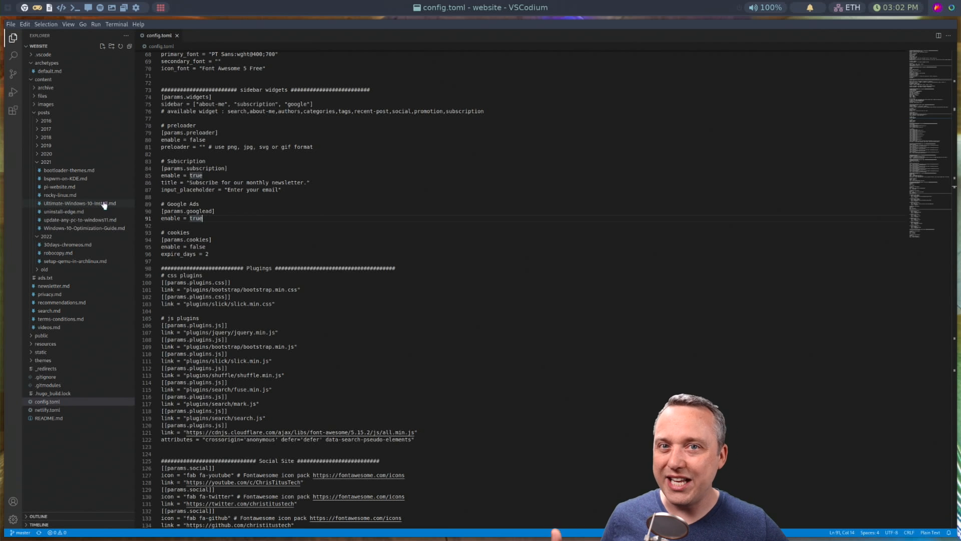
{"action": "left_click", "coordinate": [115, 24]}
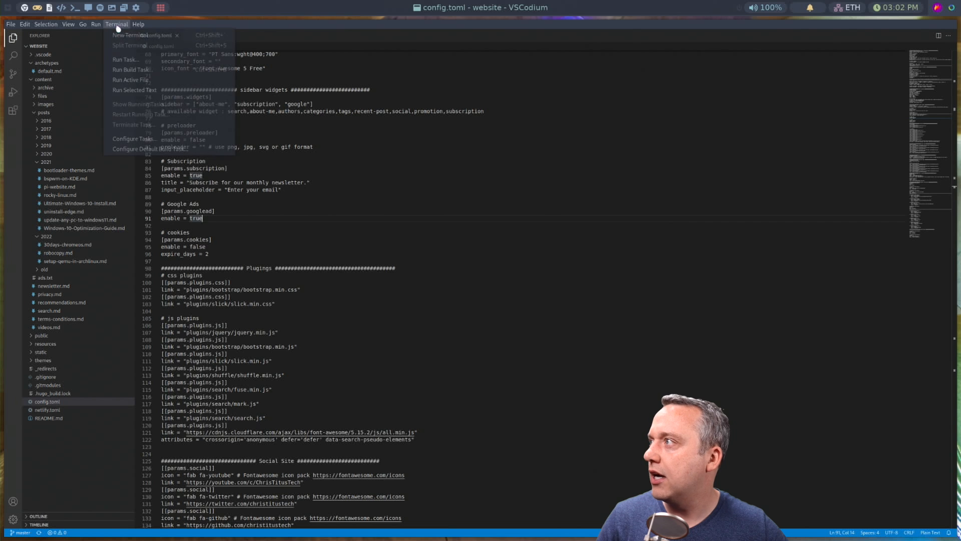
{"action": "left_click", "coordinate": [121, 35]}
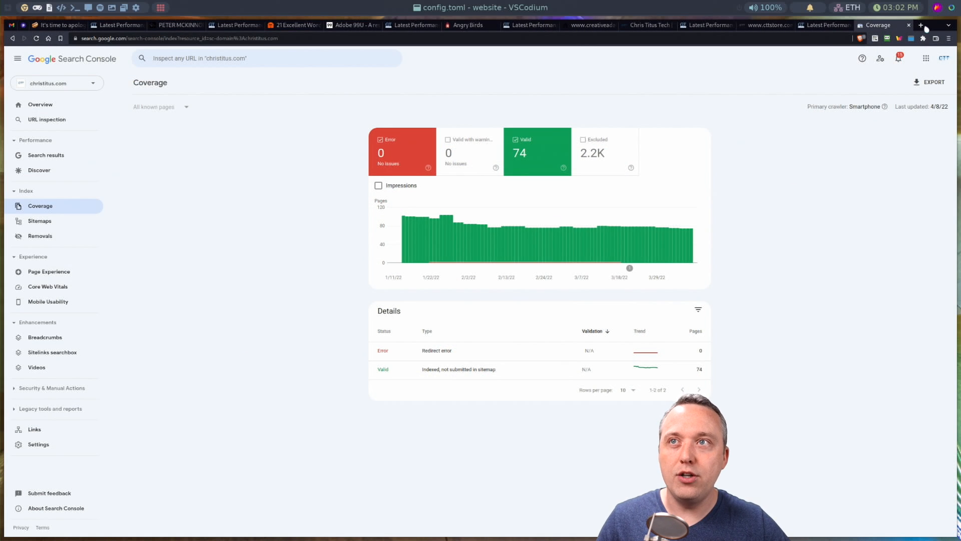
Open a new Brave tab to load the localhost:1313 Hugo site preview.
{"action": "left_click", "coordinate": [920, 25]}
{"action": "type", "text": "localhost:1313"}
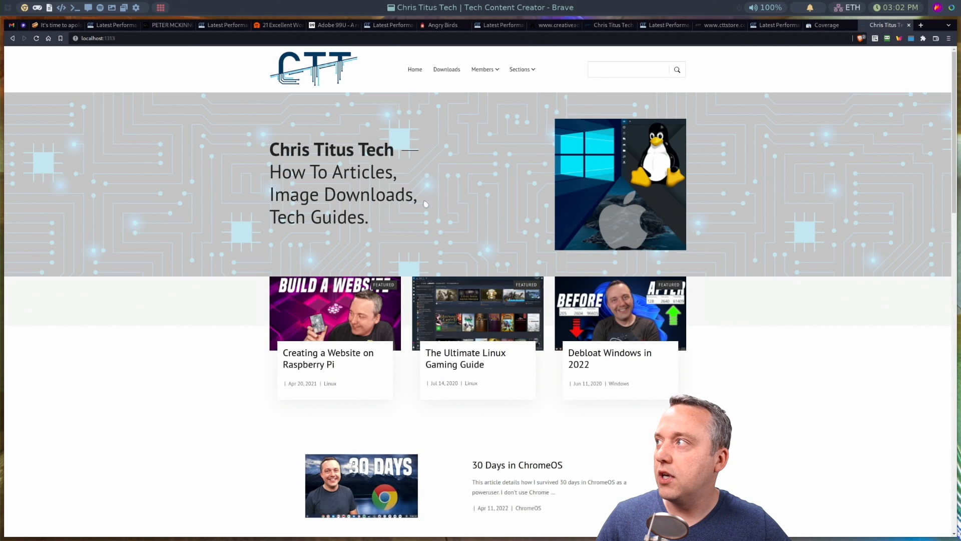
{"action": "mouse_move", "coordinate": [517, 464]}
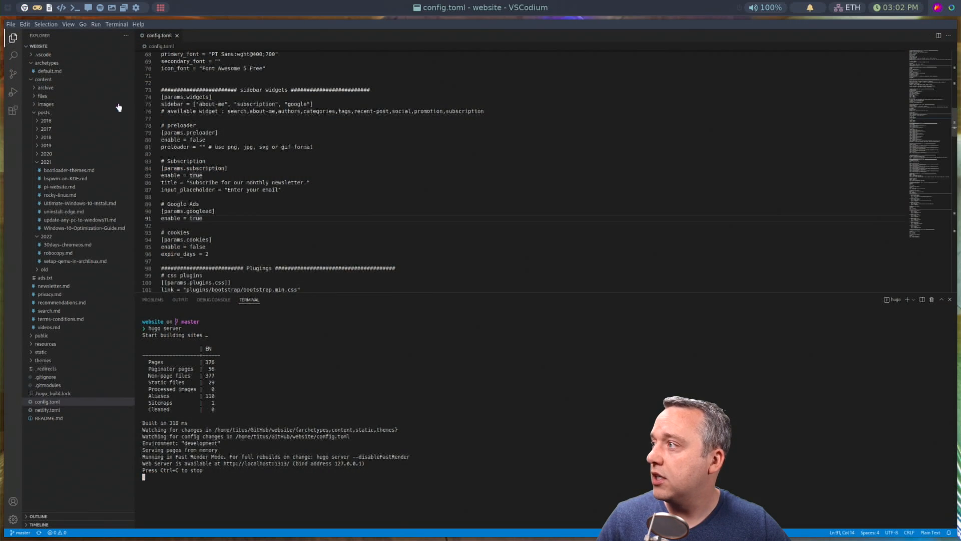
{"action": "mouse_move", "coordinate": [80, 257]}
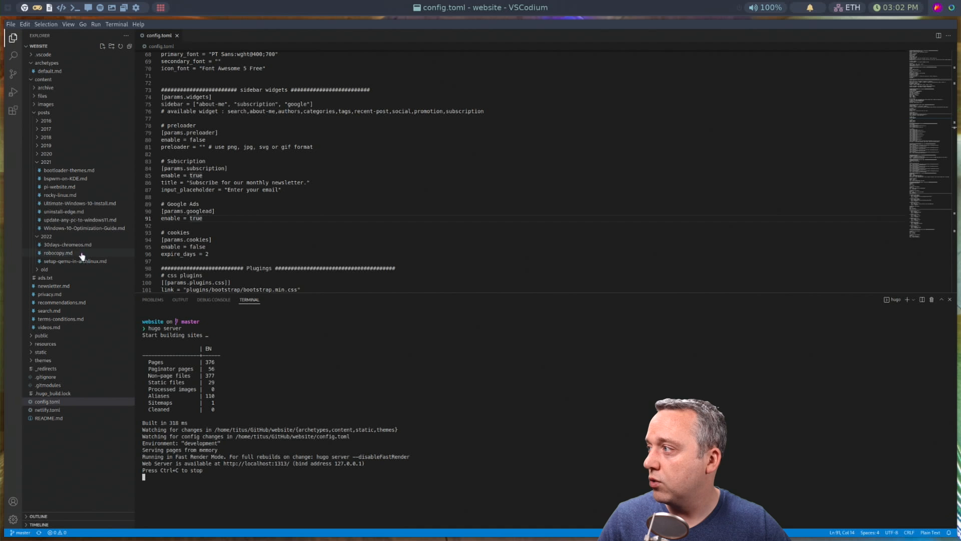
Open posts/2022/30days-chromeos.md in VSCodium and scroll to its title line.
{"action": "left_click", "coordinate": [68, 245]}
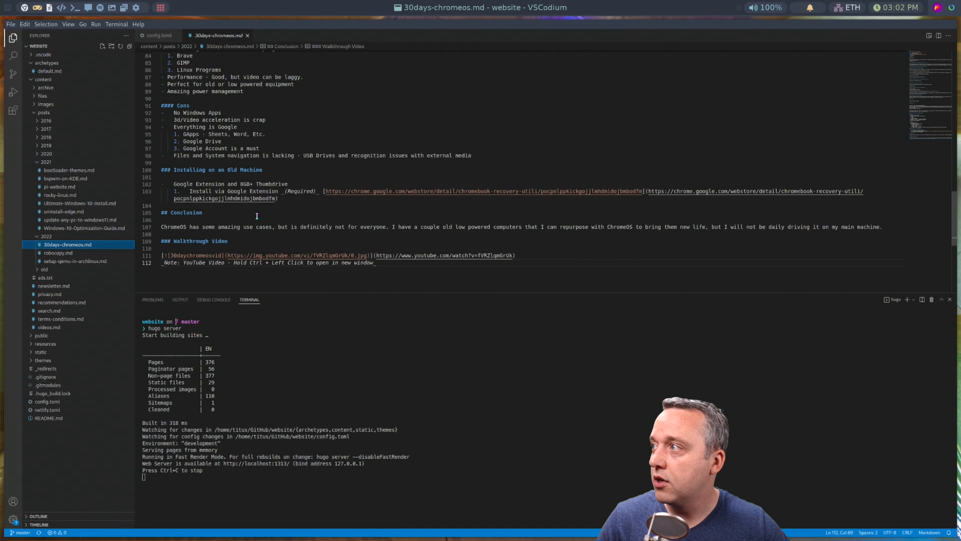
{"action": "scroll", "scroll_direction": "up", "scroll_amount": 3}
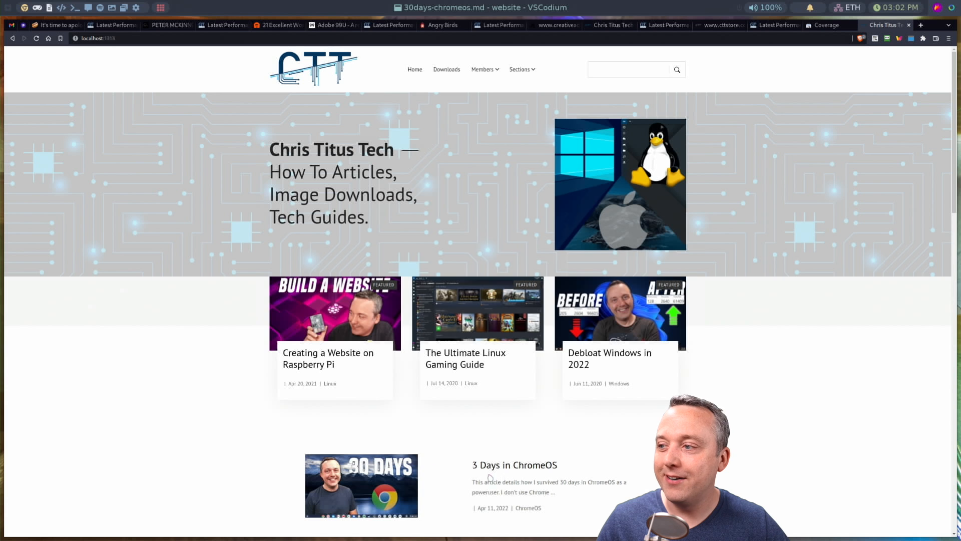
{"action": "mouse_move", "coordinate": [514, 464]}
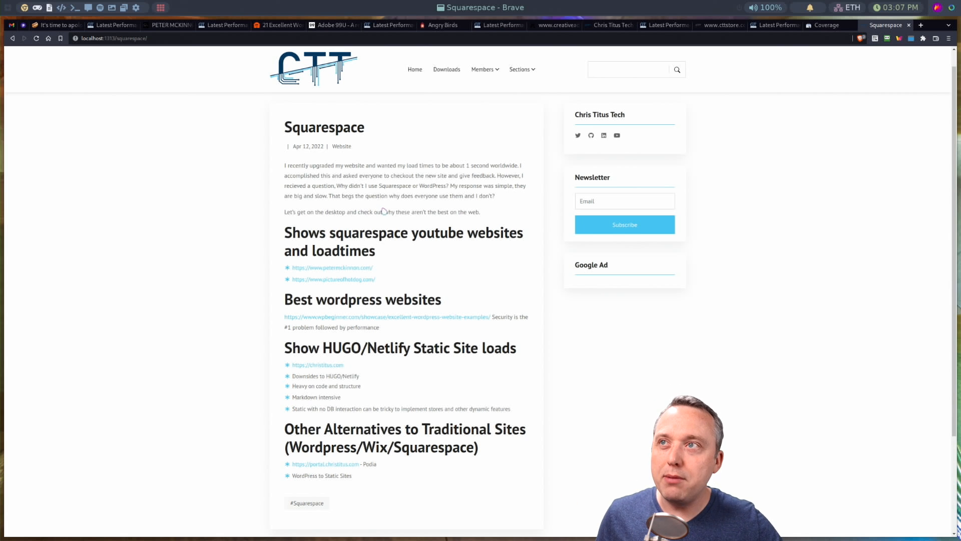
Bring up the Obsidian note 'Why I don't use Squarespace or Wordpress'.
{"action": "left_click", "coordinate": [775, 25]}
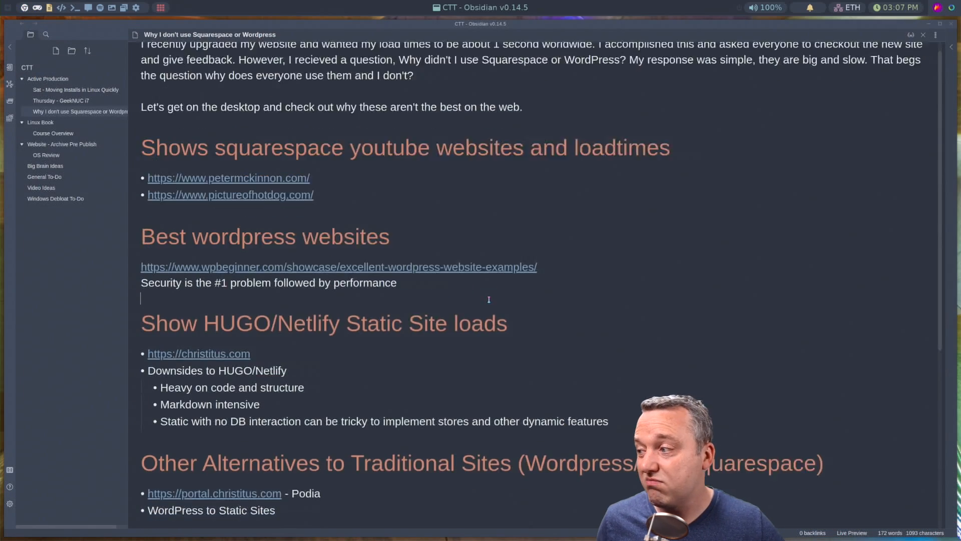
{"action": "scroll", "scroll_direction": "down", "scroll_amount": 3}
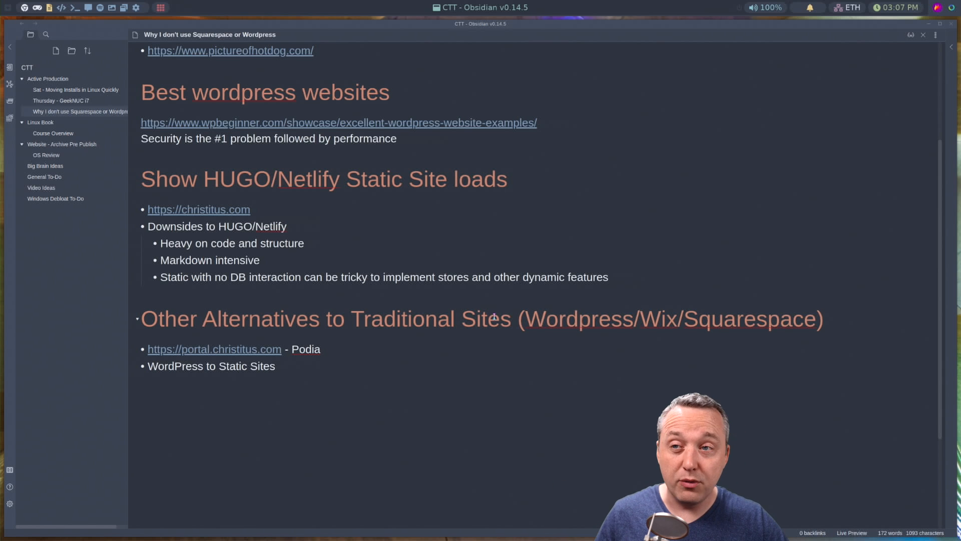
{"action": "left_click", "coordinate": [141, 154]}
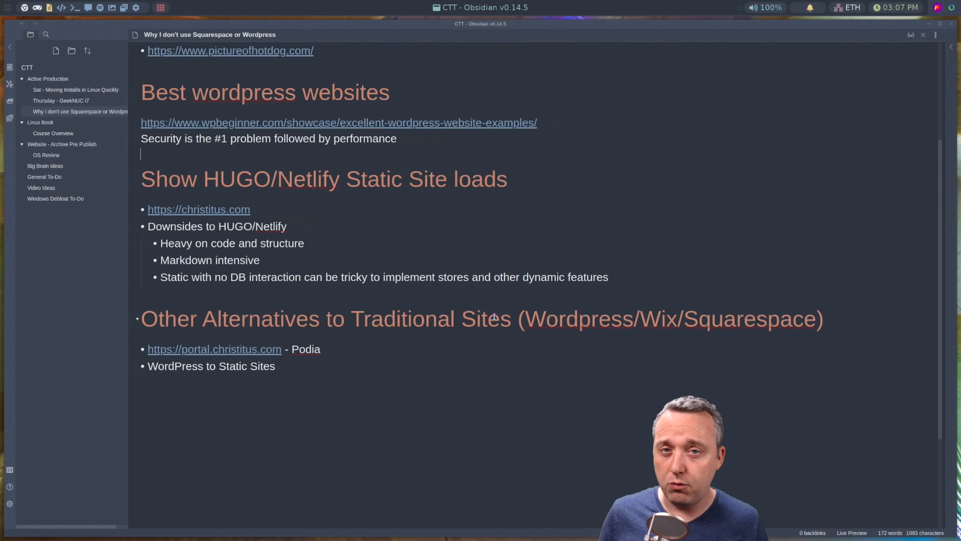